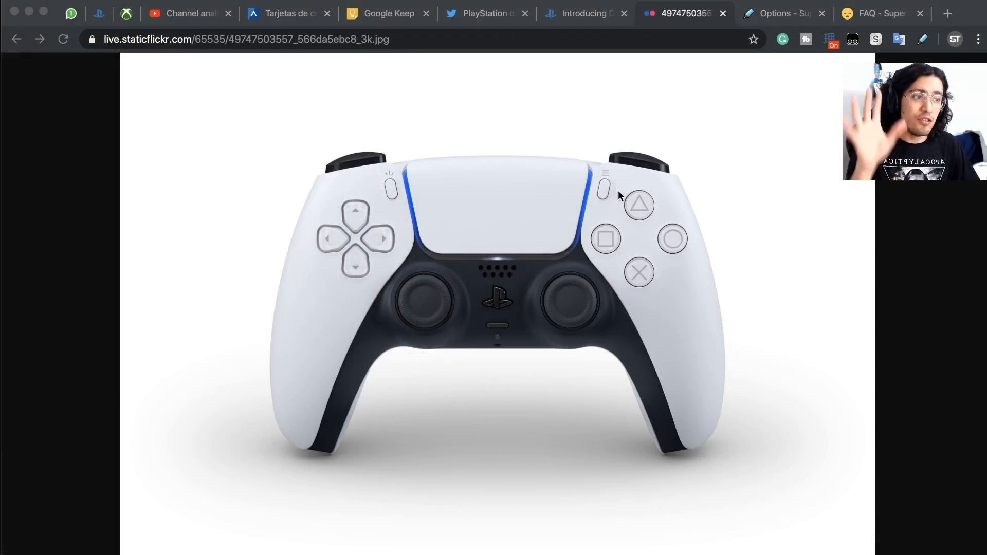
mouse_move(617, 189)
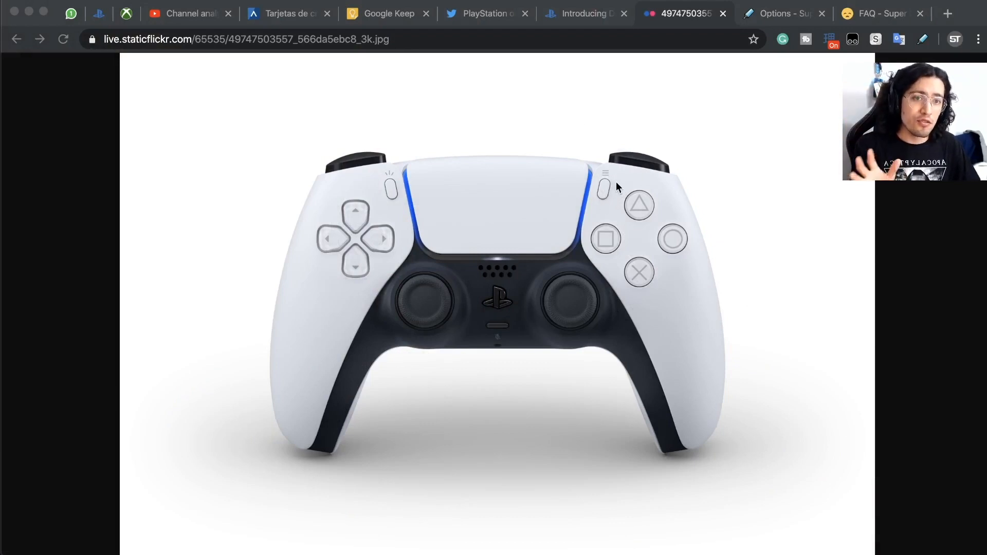
mouse_move(592, 159)
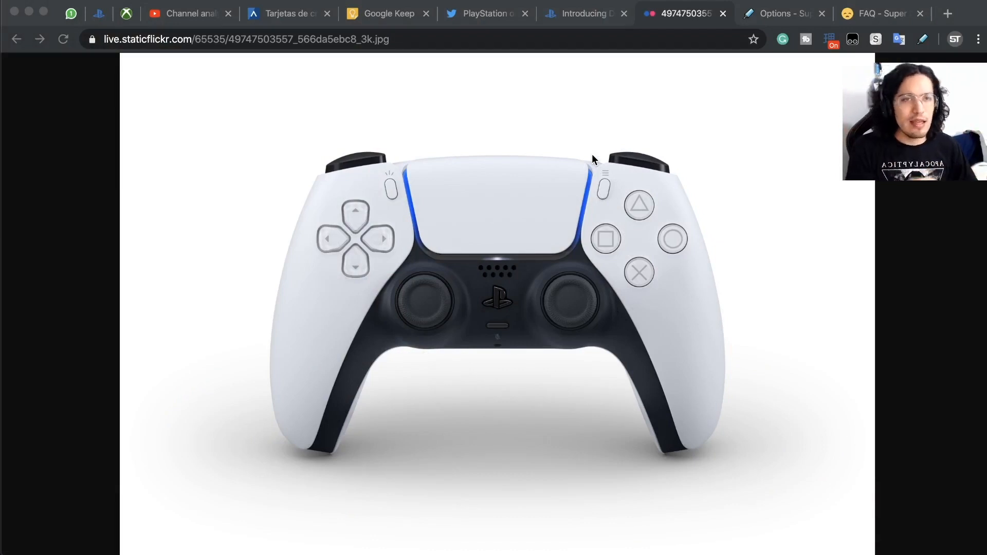
Return to the Introducing DualSense article and scroll down past the controller photo
left_click(579, 14)
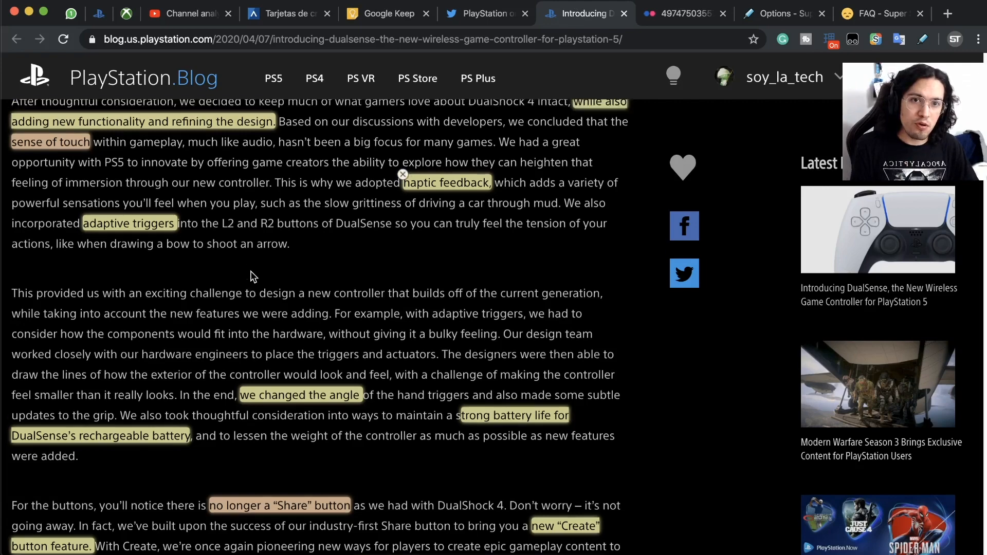
scroll("up", 3)
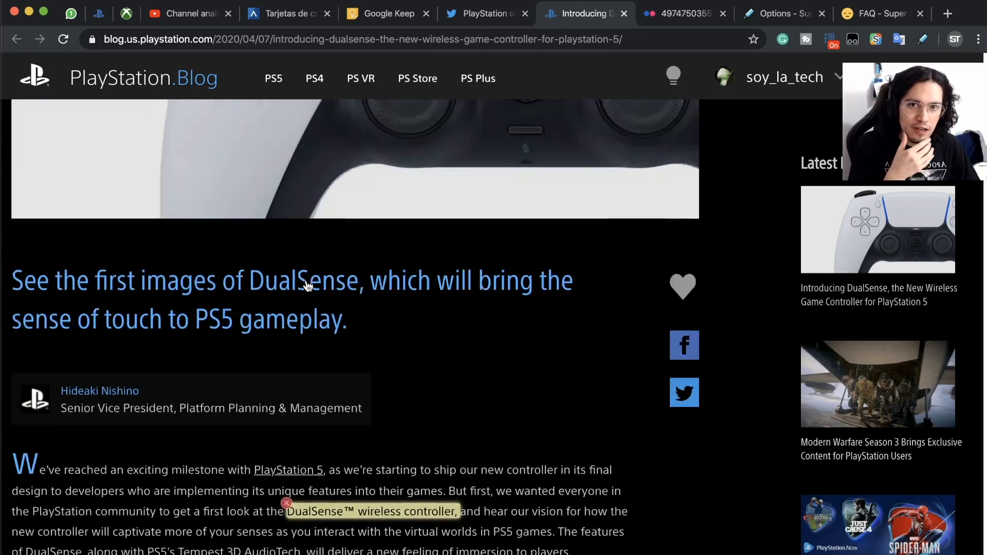
scroll("up", 3)
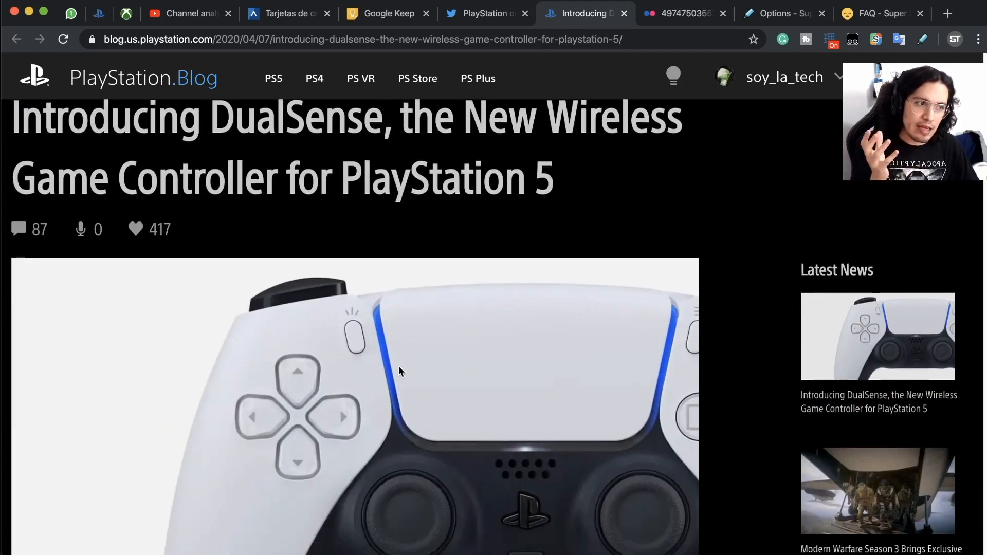
scroll("down", 3)
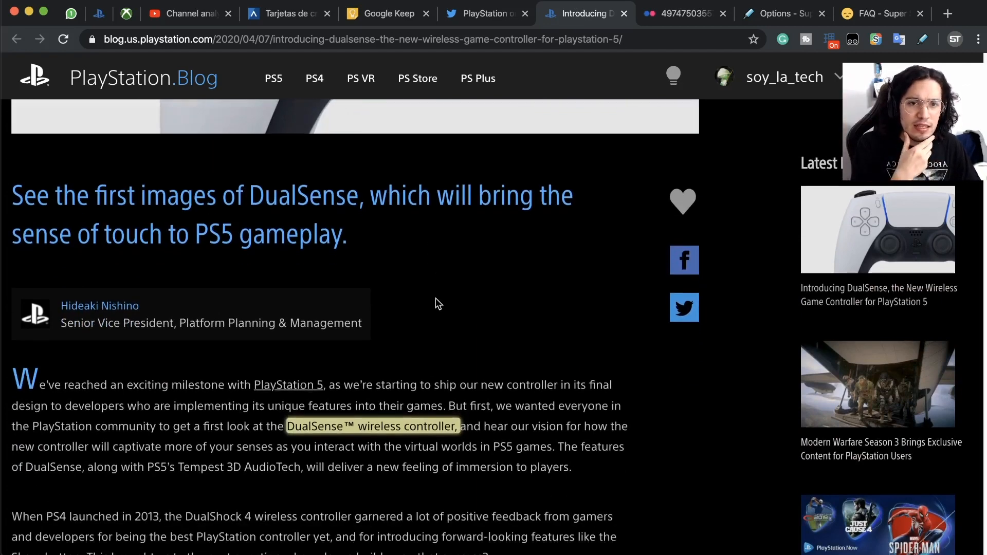
scroll("down", 3)
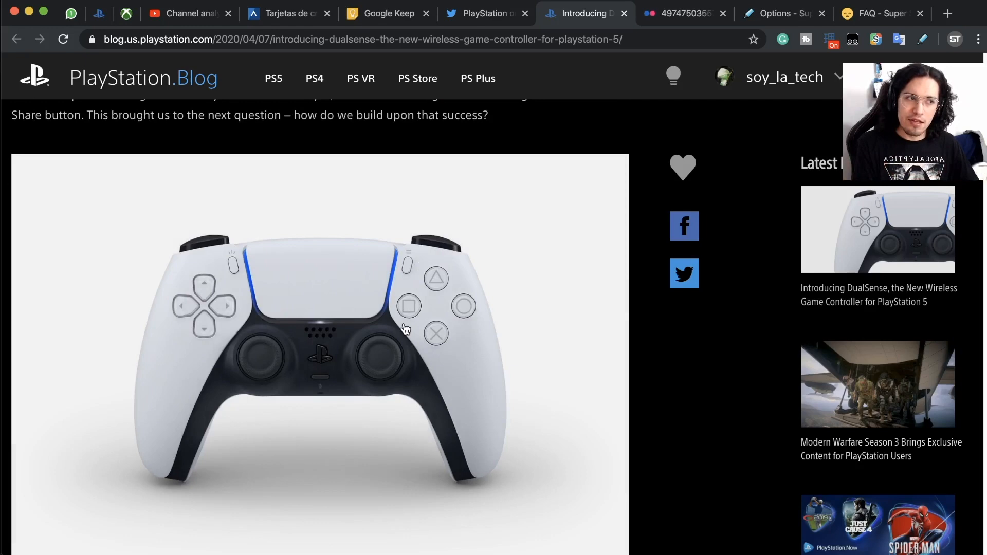
scroll("down", 3)
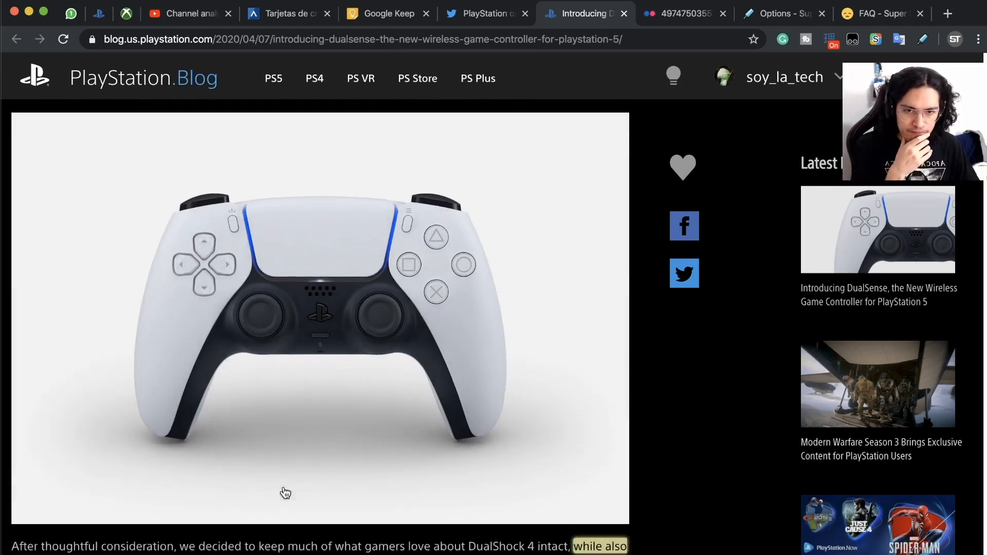
scroll("down", 3)
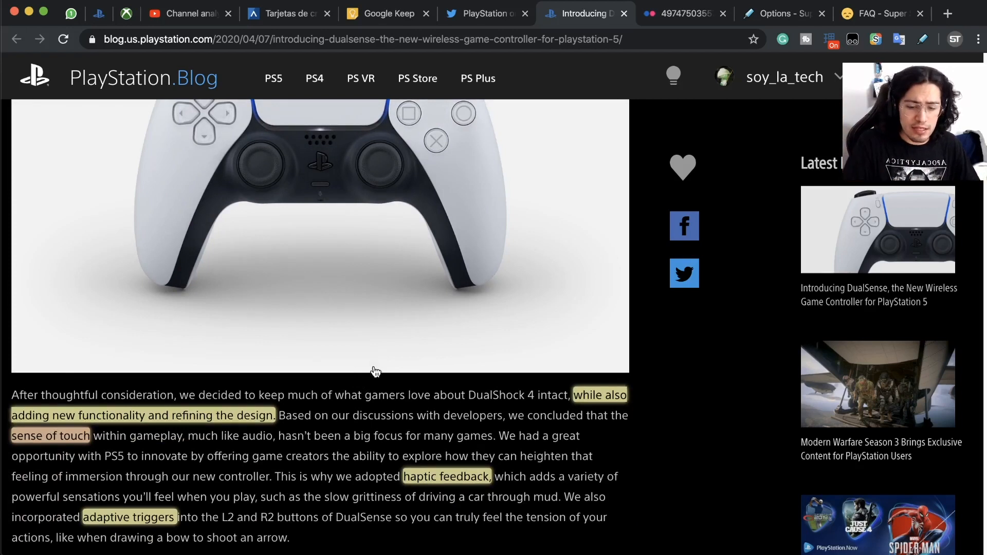
mouse_move(348, 372)
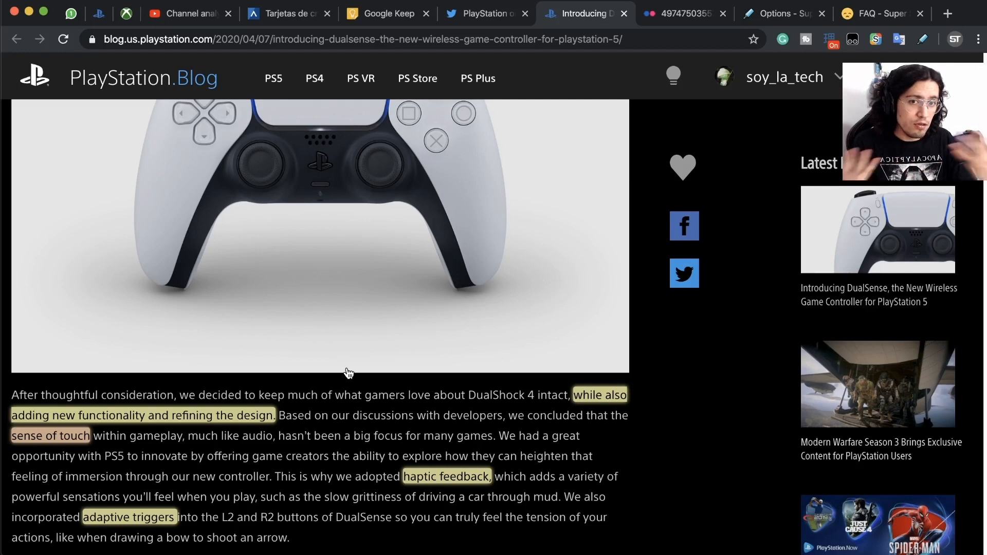
mouse_move(525, 489)
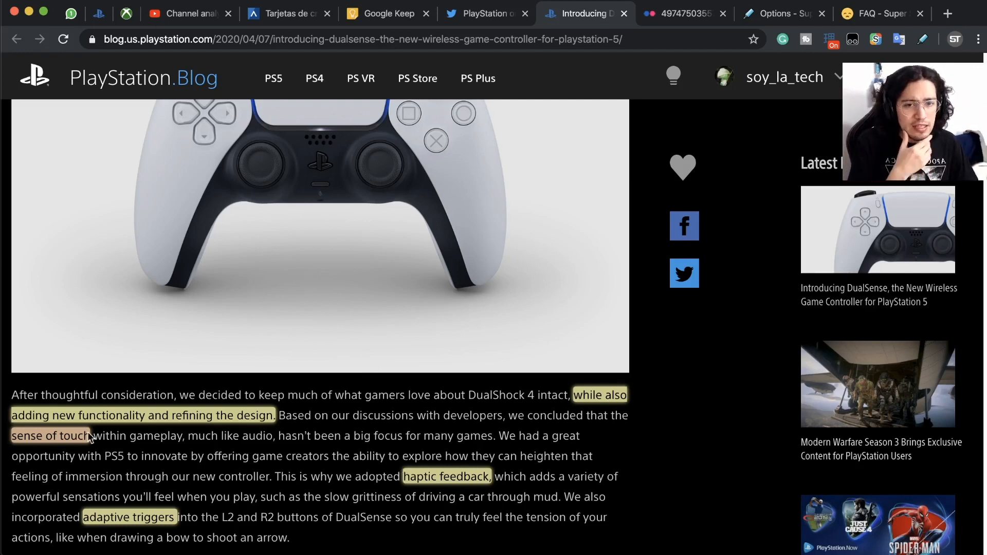
Read through the paragraph on haptic feedback and adaptive triggers
scroll("down", 3)
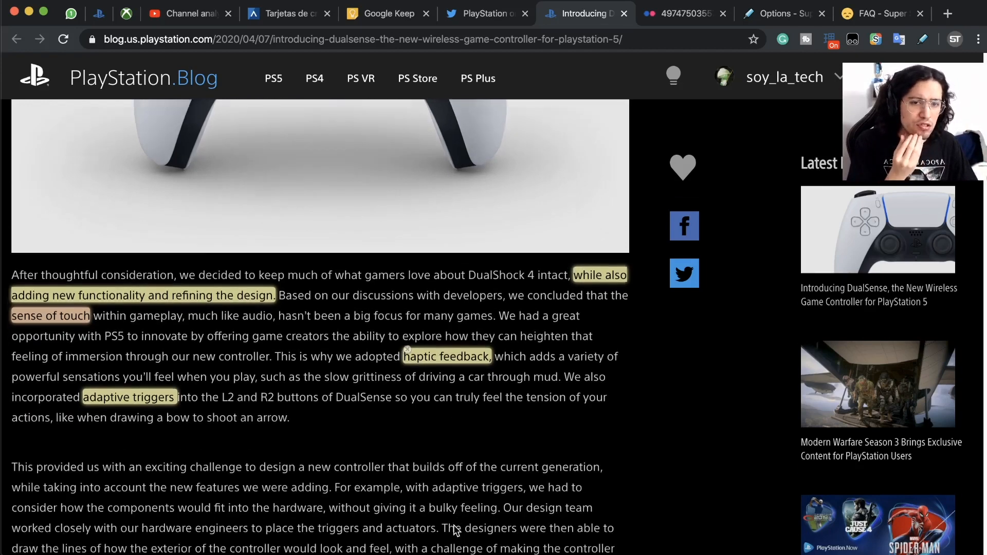
mouse_move(312, 210)
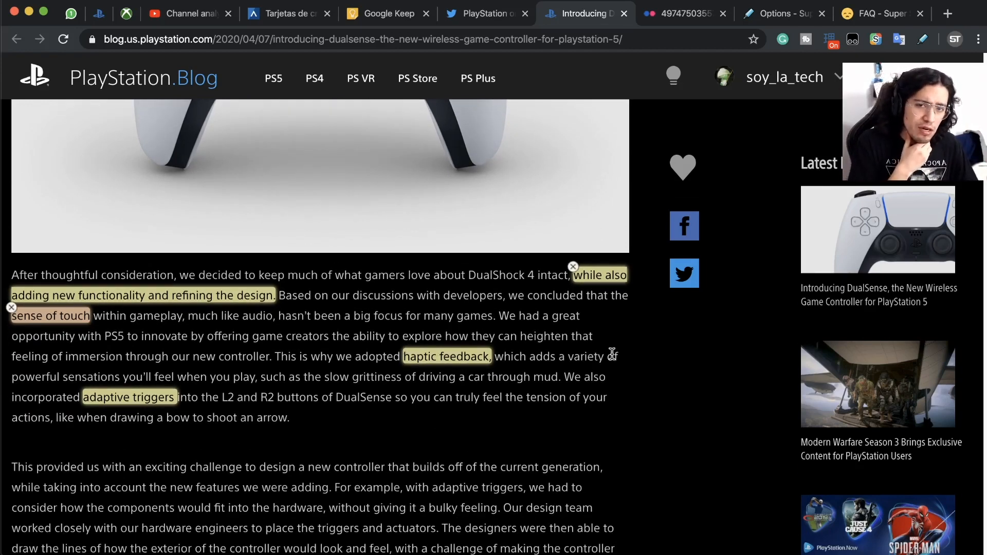
scroll("down", 3)
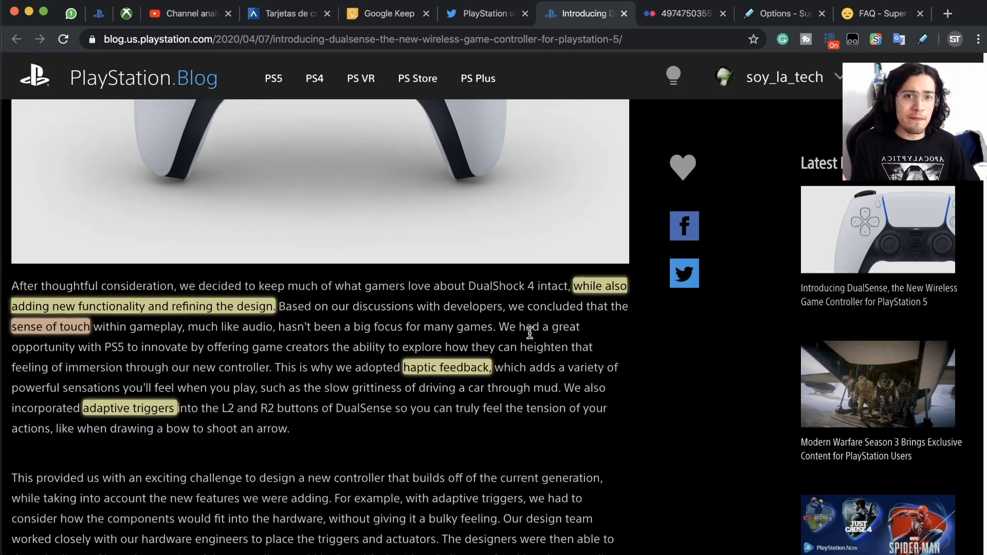
scroll("up", 3)
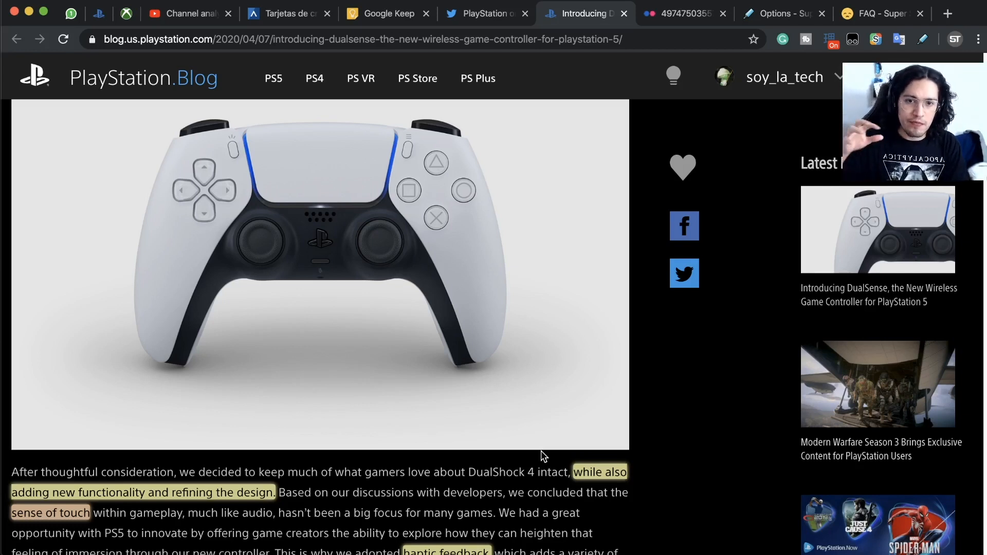
mouse_move(686, 509)
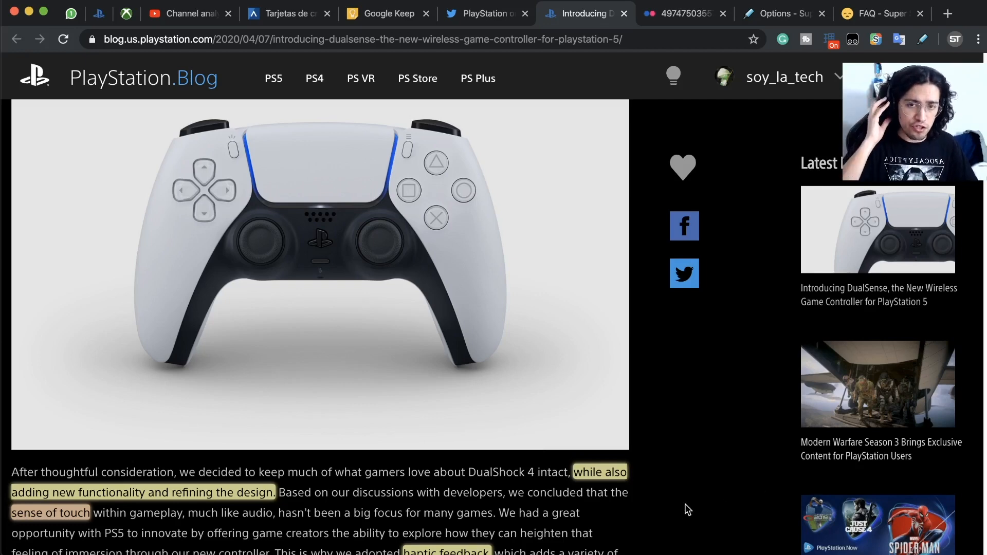
scroll("down", 3)
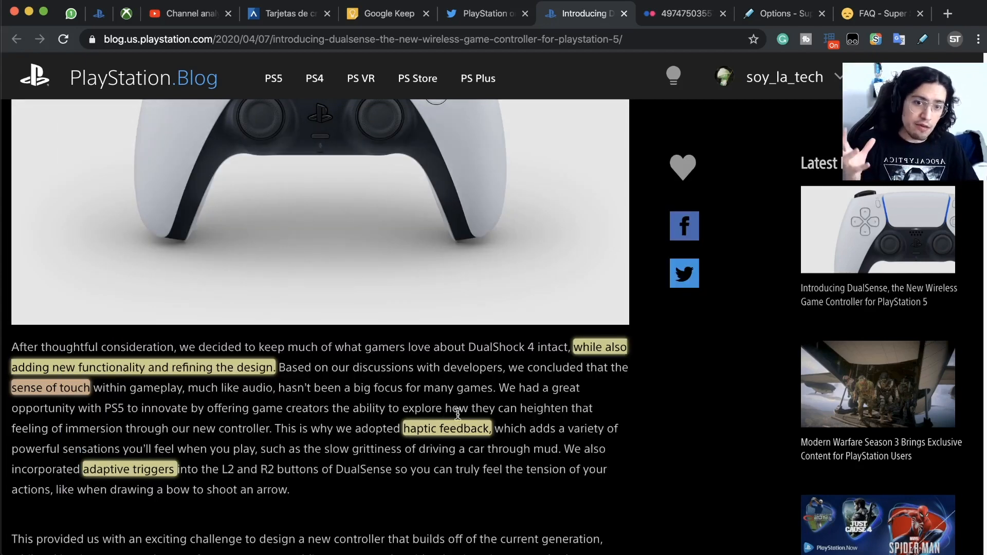
mouse_move(263, 462)
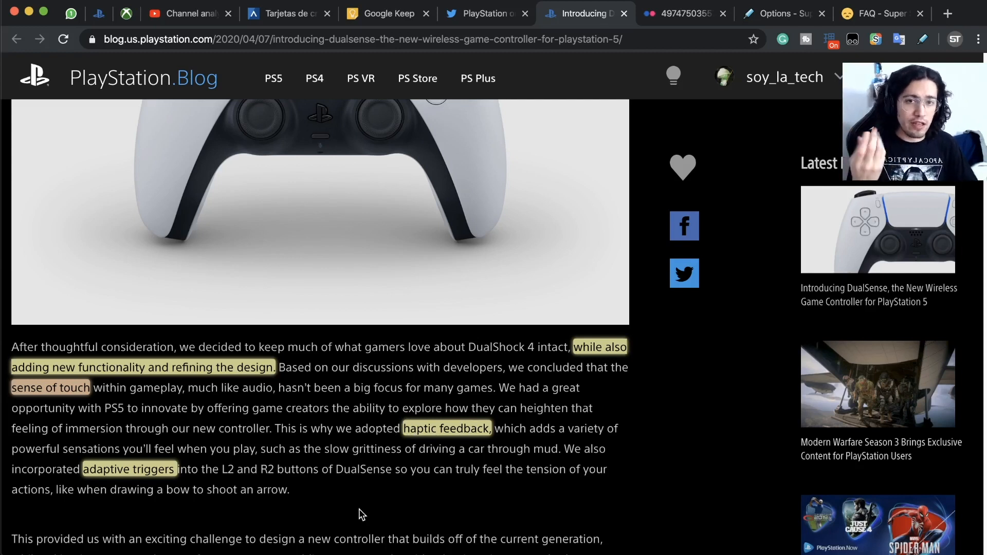
mouse_move(416, 412)
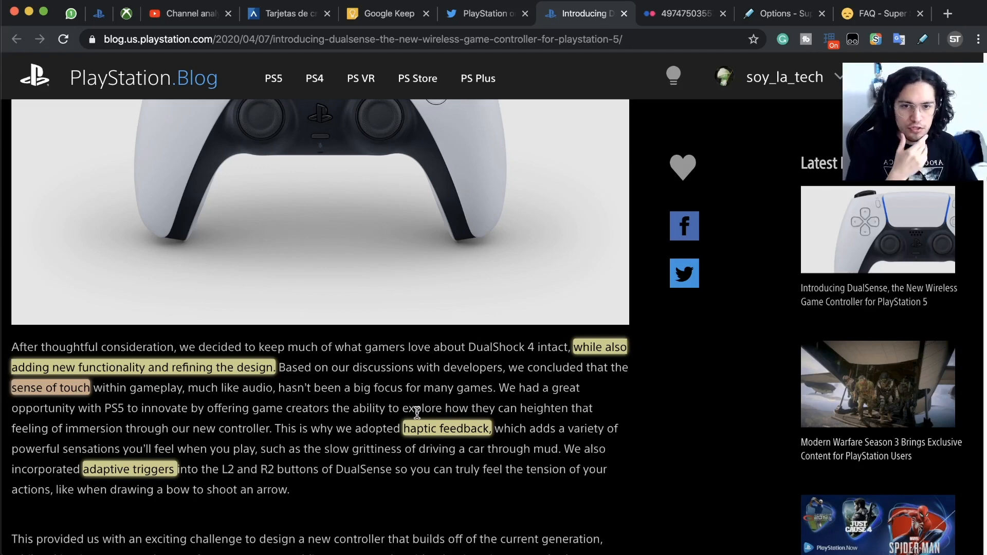
Scroll past the Create button paragraph to the microphone array section and first controller photos
scroll("down", 3)
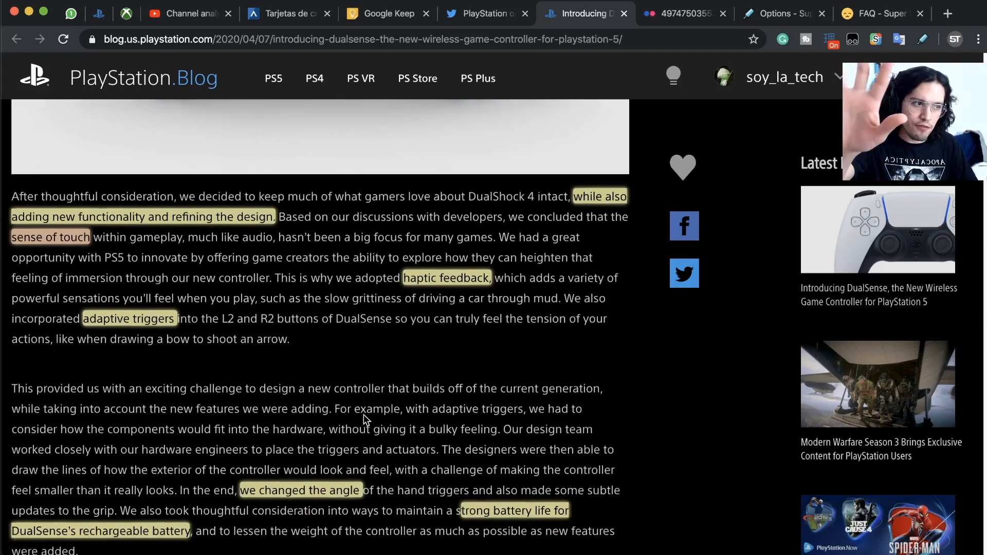
scroll("down", 3)
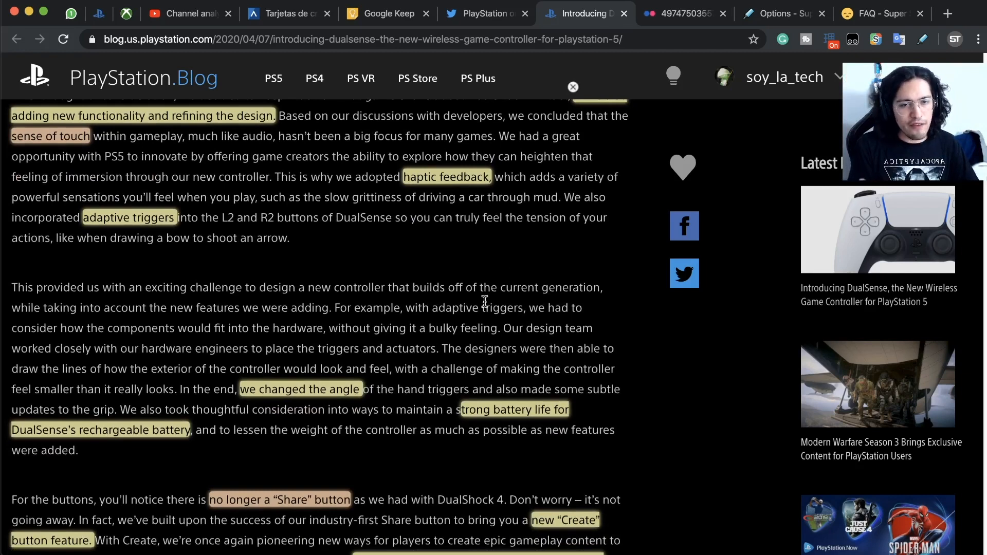
scroll("down", 3)
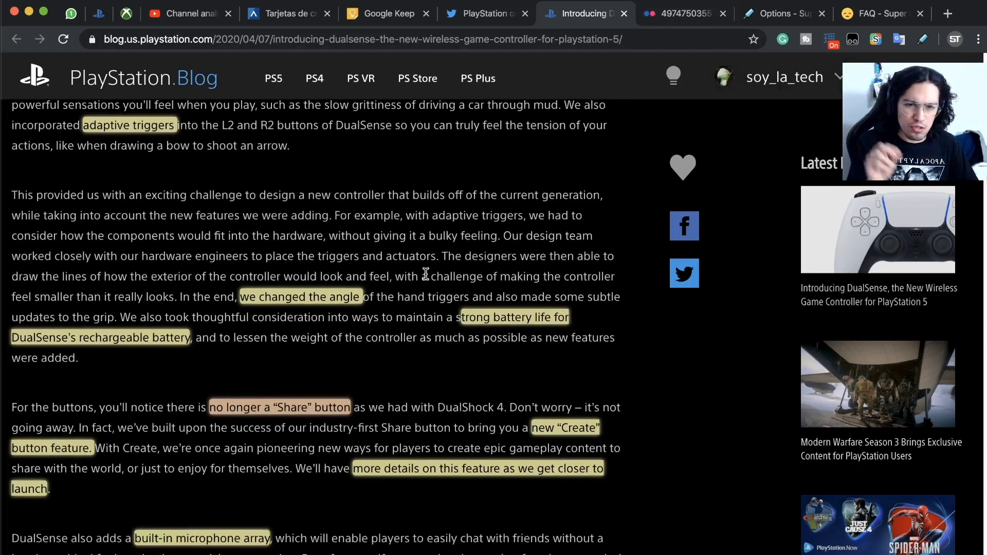
mouse_move(428, 289)
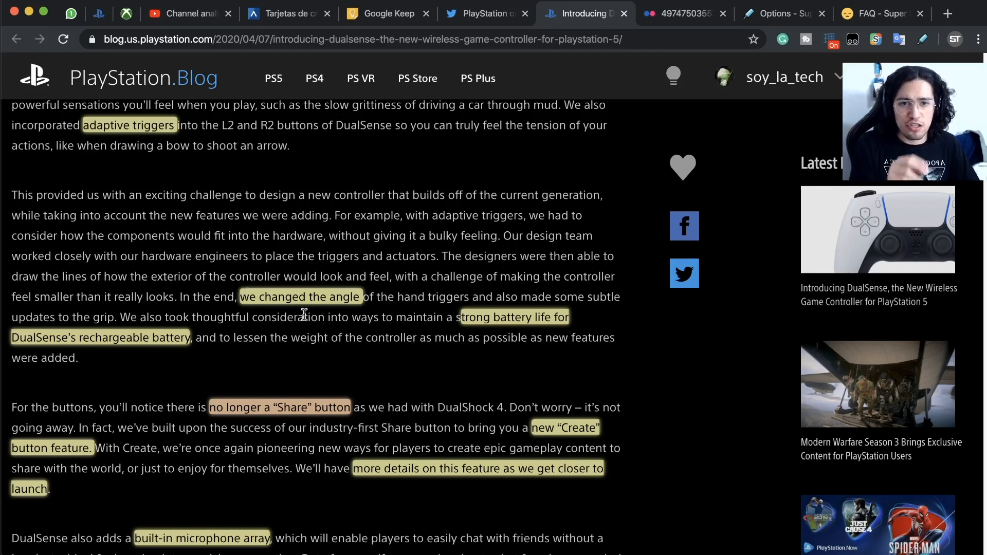
mouse_move(415, 296)
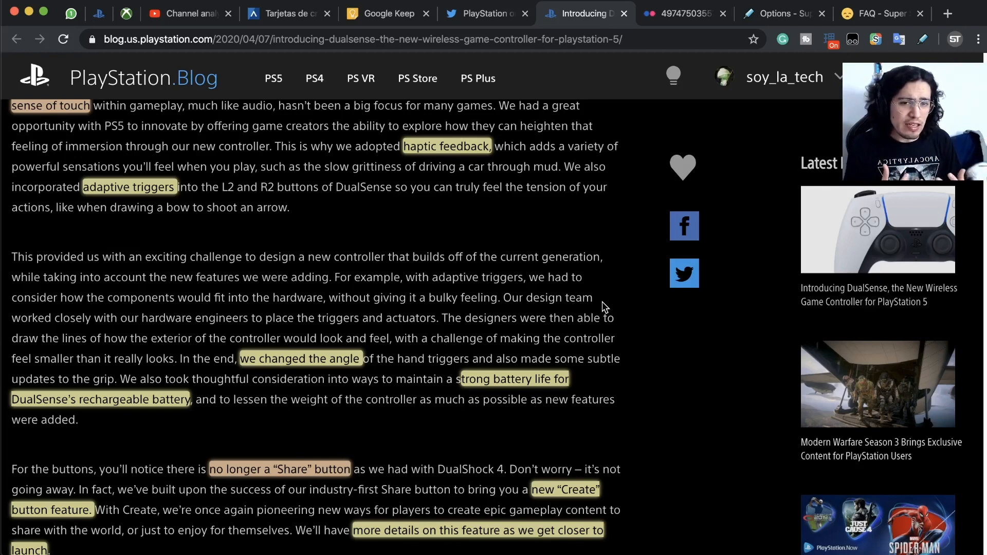
scroll("down", 3)
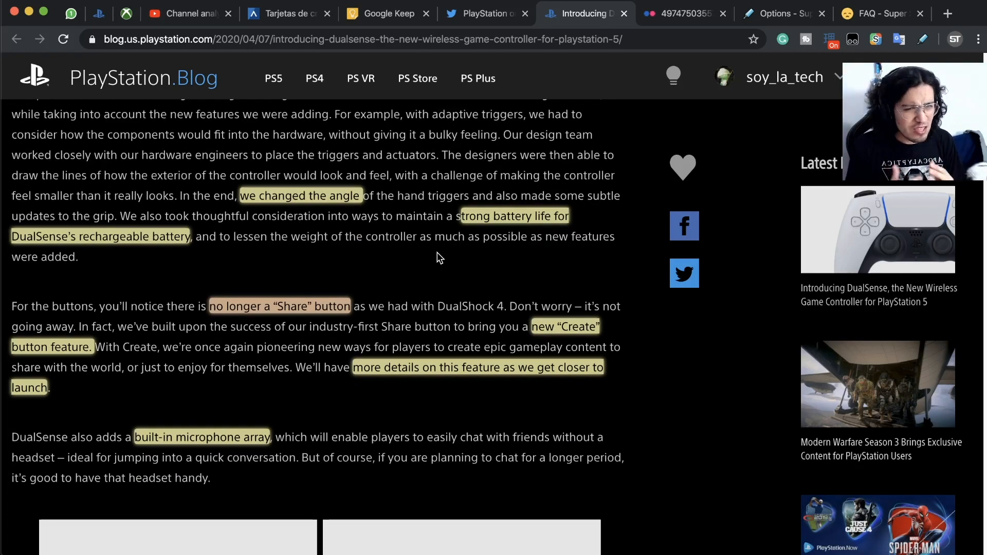
mouse_move(204, 290)
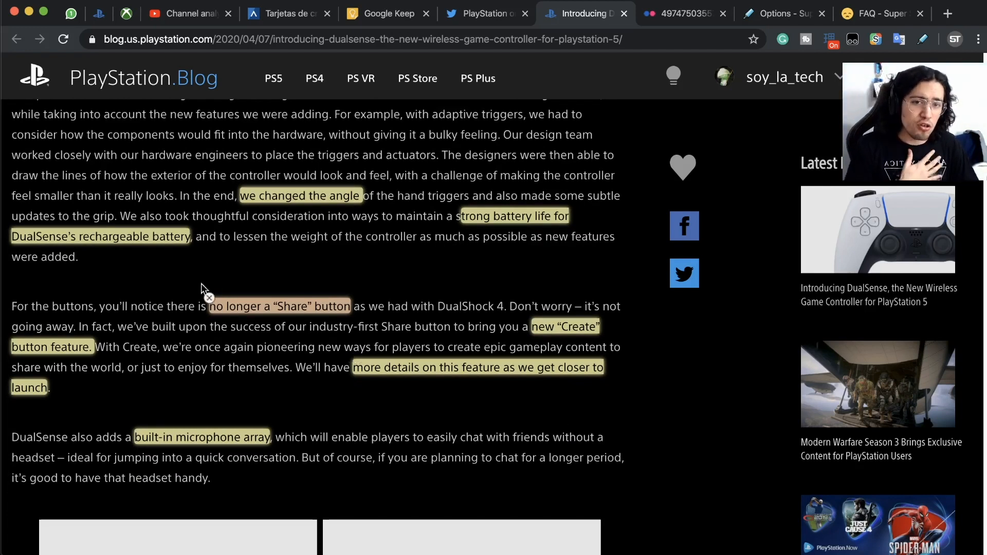
mouse_move(579, 337)
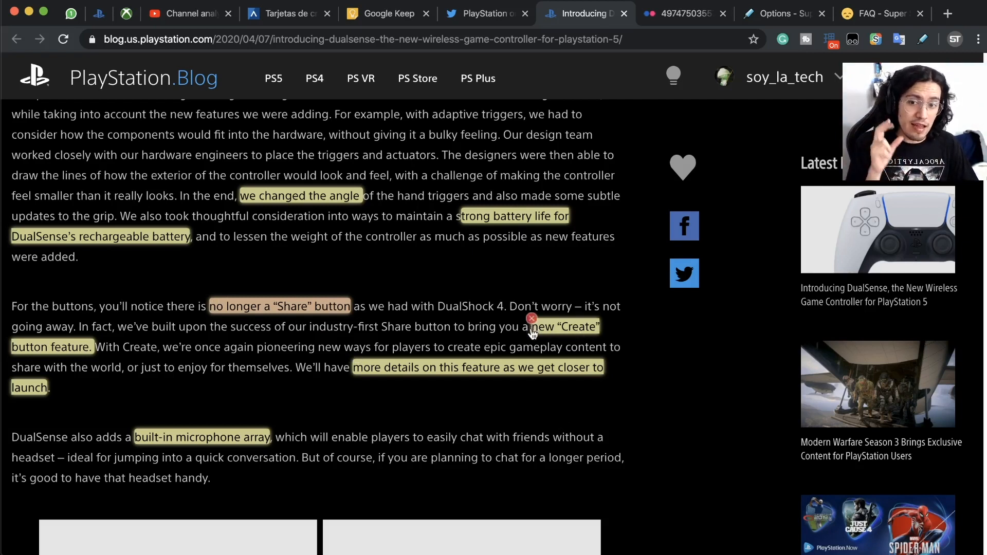
mouse_move(375, 358)
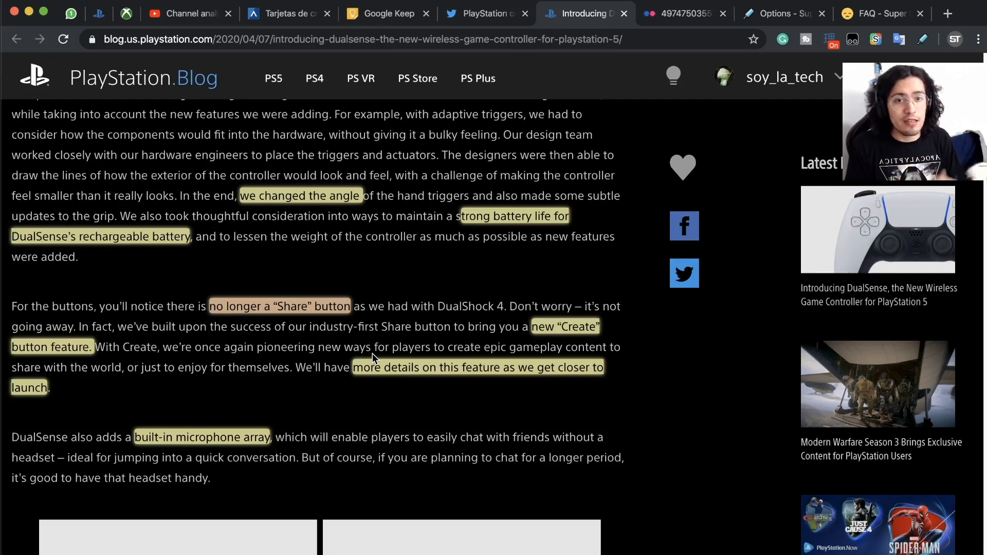
mouse_move(500, 414)
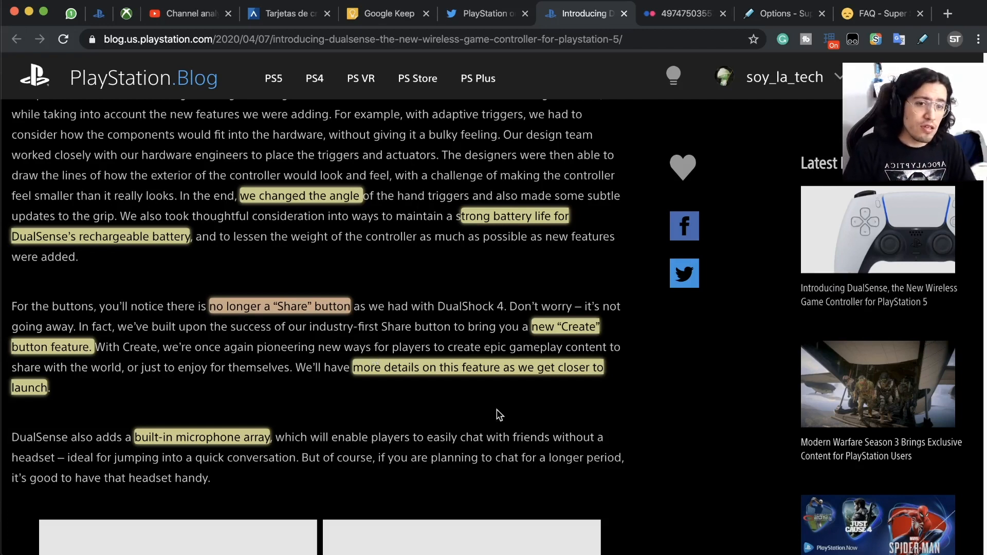
scroll("down", 3)
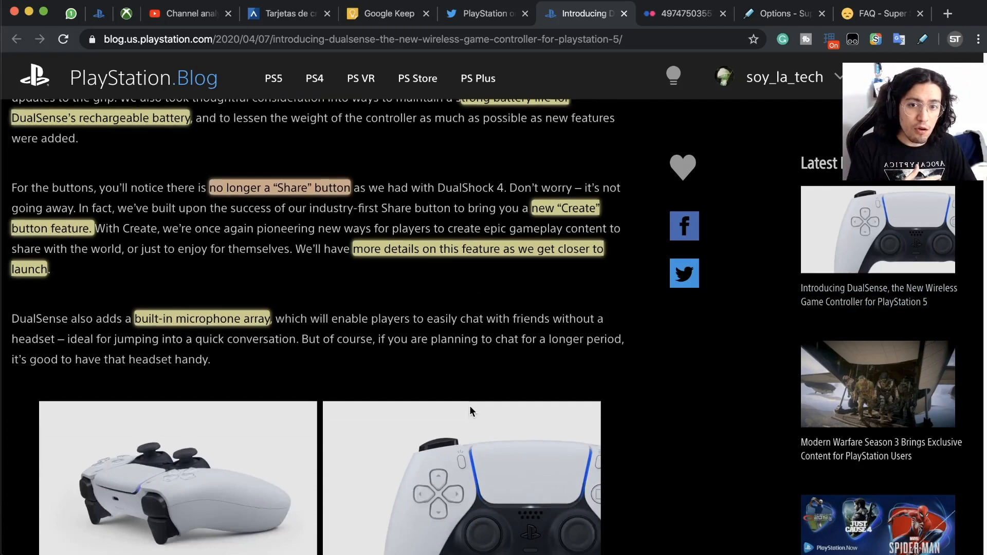
scroll("down", 3)
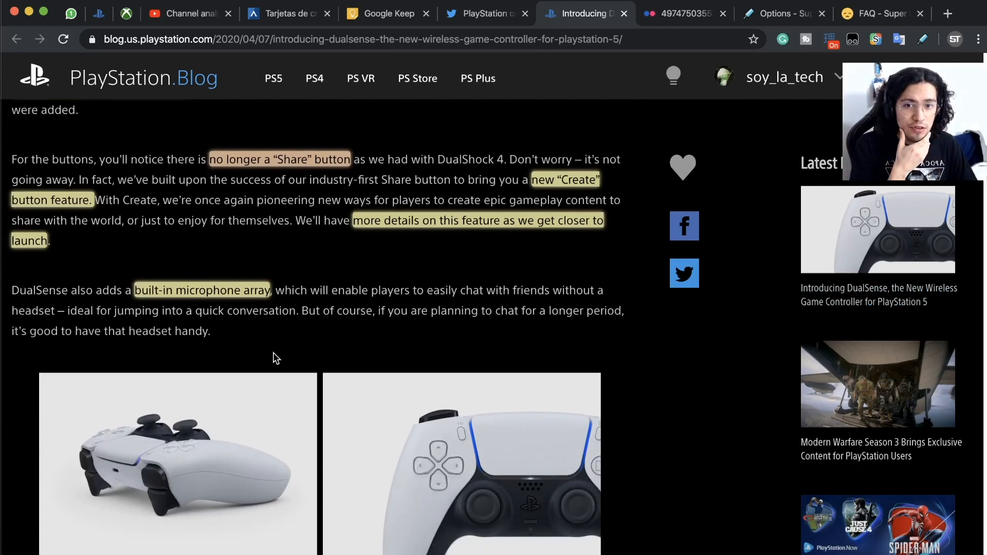
Bring the controller photos and the two-toned colours paragraph into view while opening the photos in new tabs
scroll("down", 3)
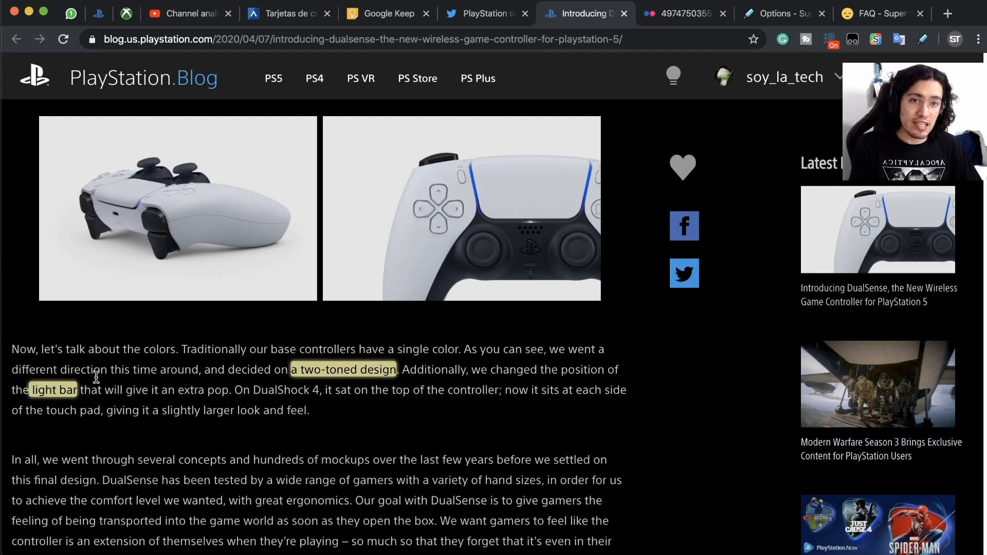
scroll("up", 3)
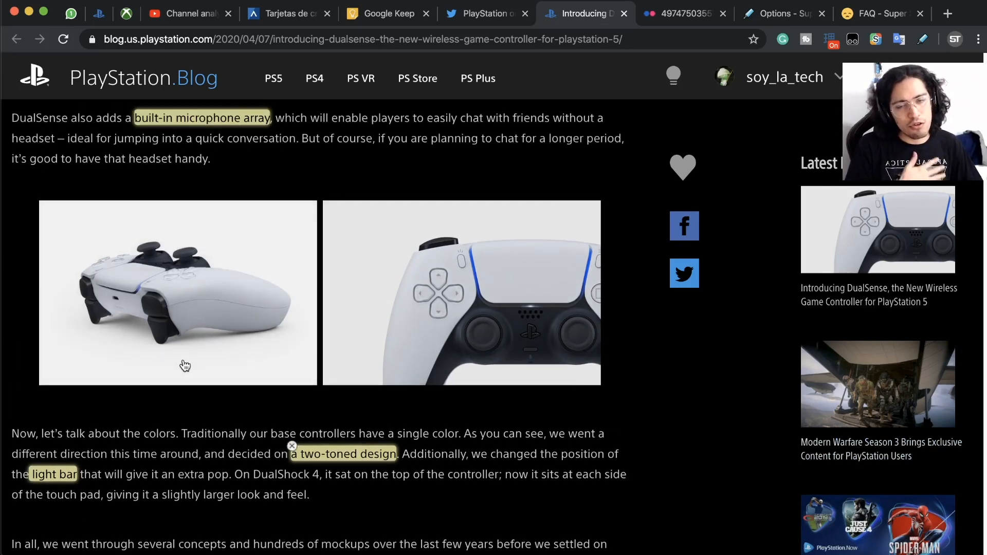
mouse_move(60, 317)
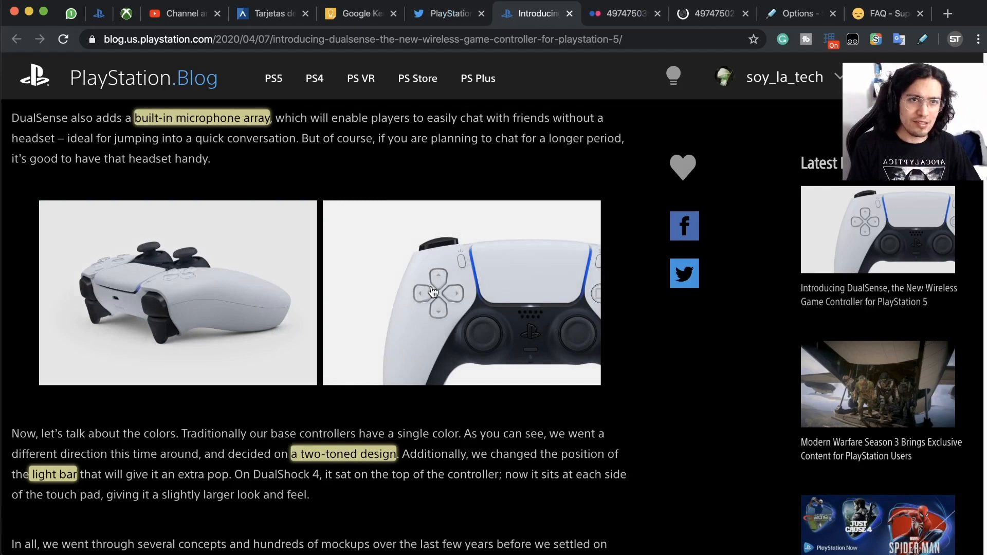
scroll("down", 3)
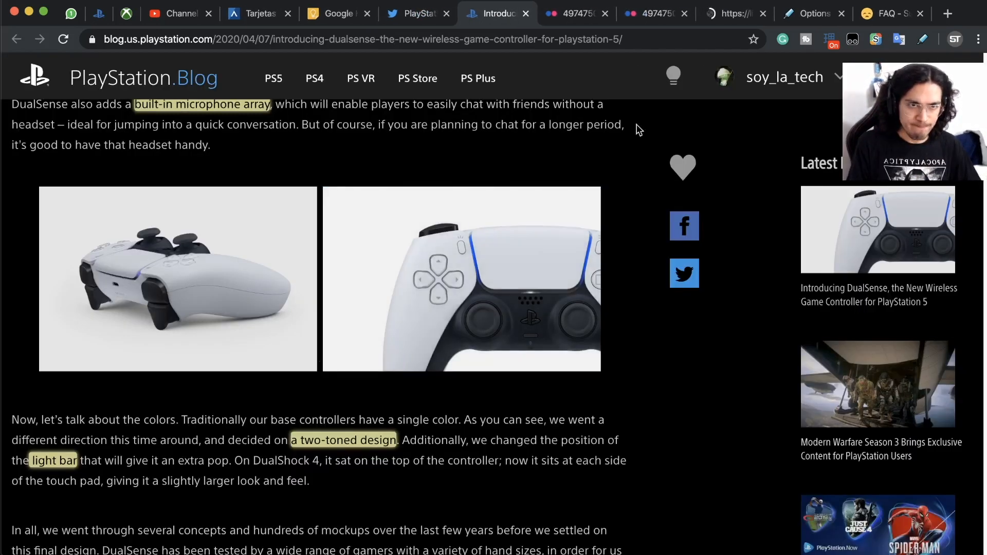
View the front-view controller photo, zooming in on its buttons and touch pad, then back out
left_click(573, 13)
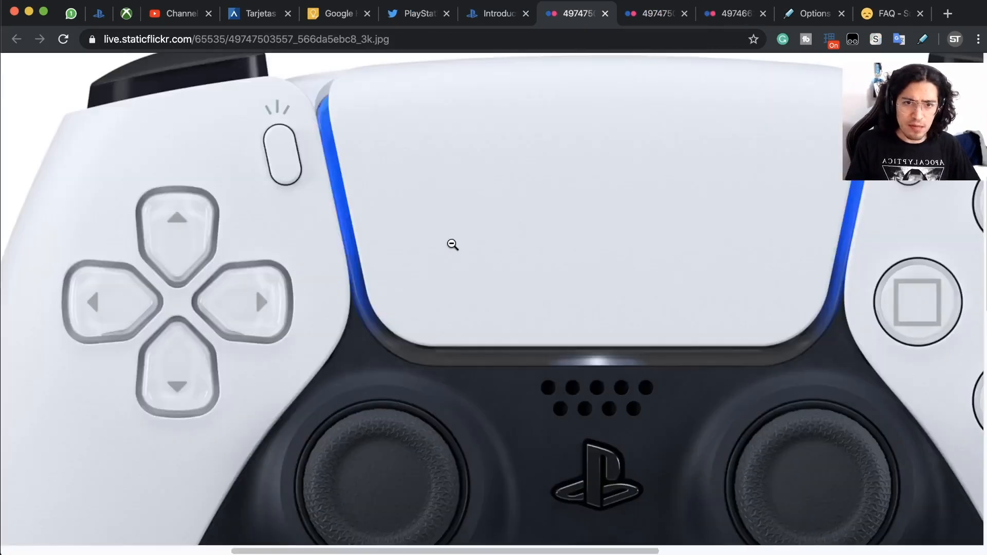
left_click(452, 245)
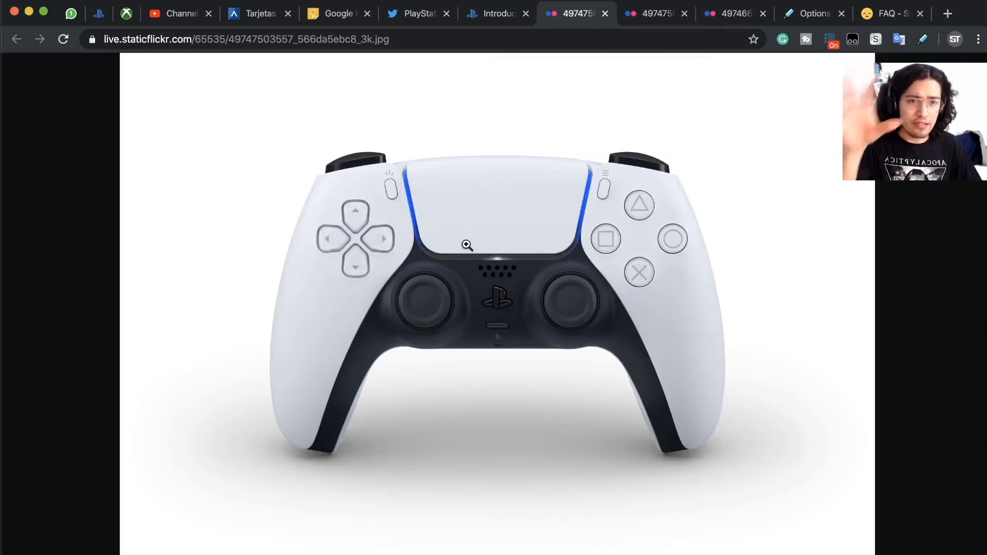
mouse_move(471, 172)
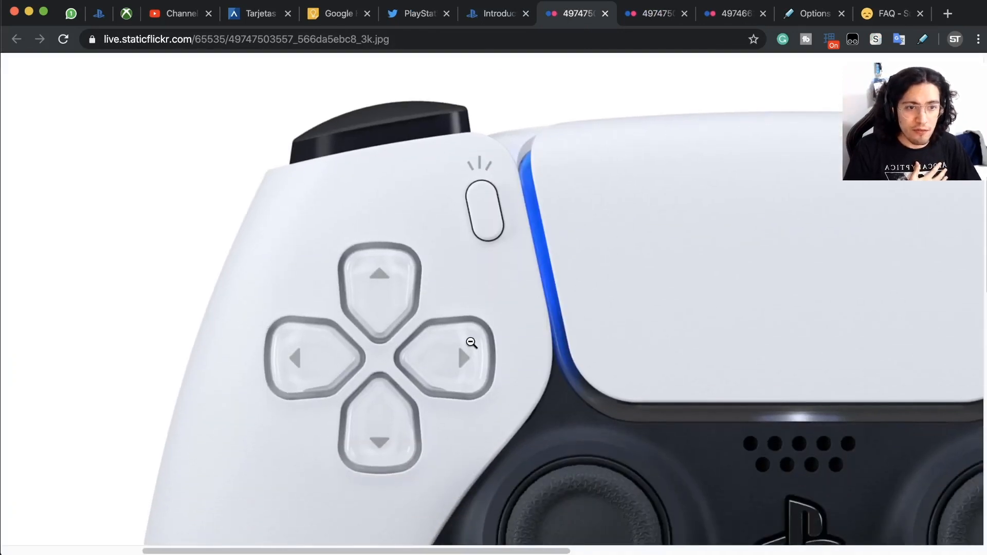
left_click(471, 342)
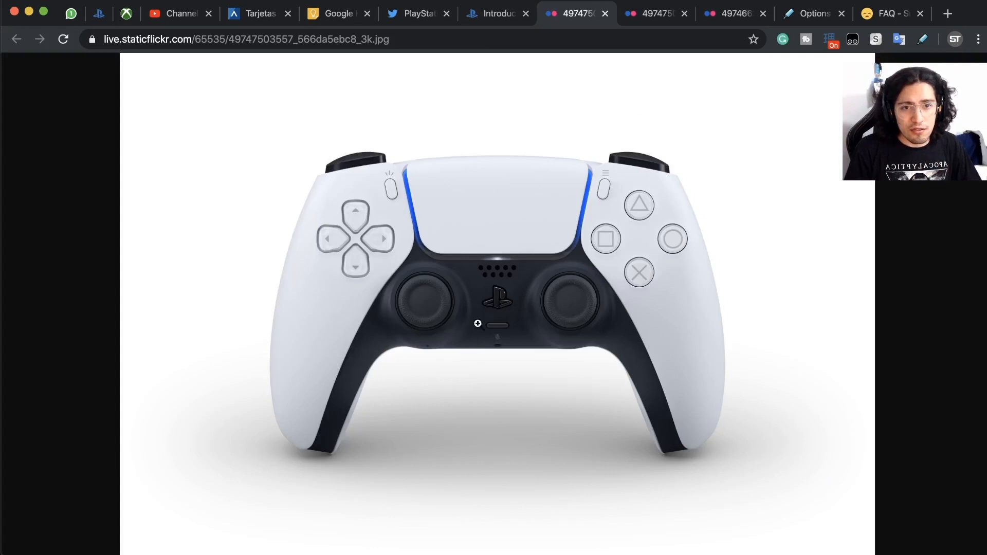
mouse_move(495, 289)
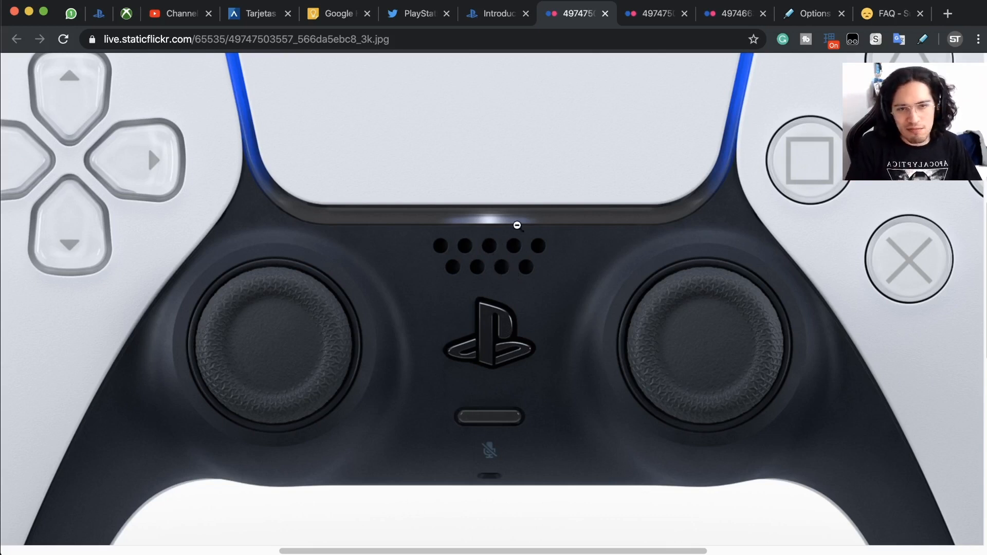
mouse_move(507, 370)
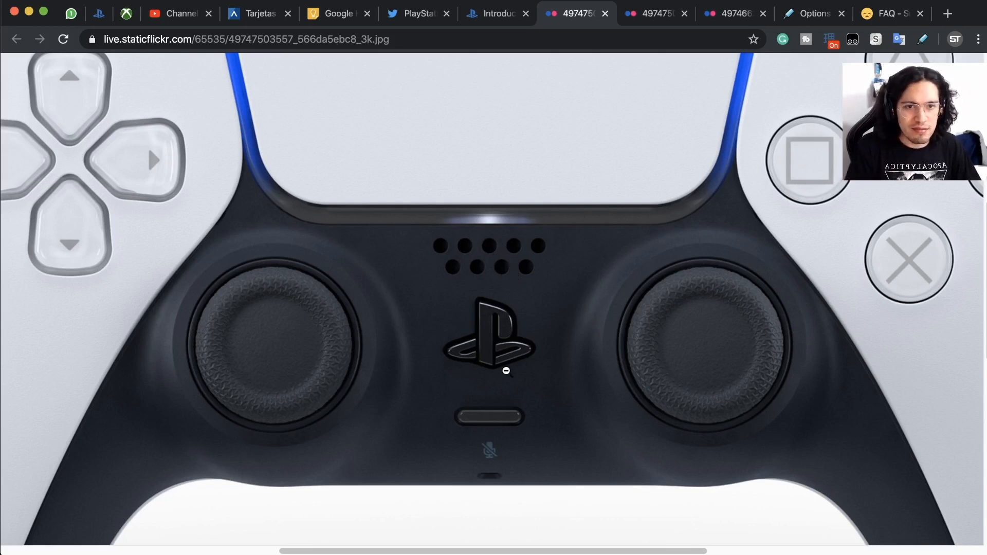
mouse_move(513, 350)
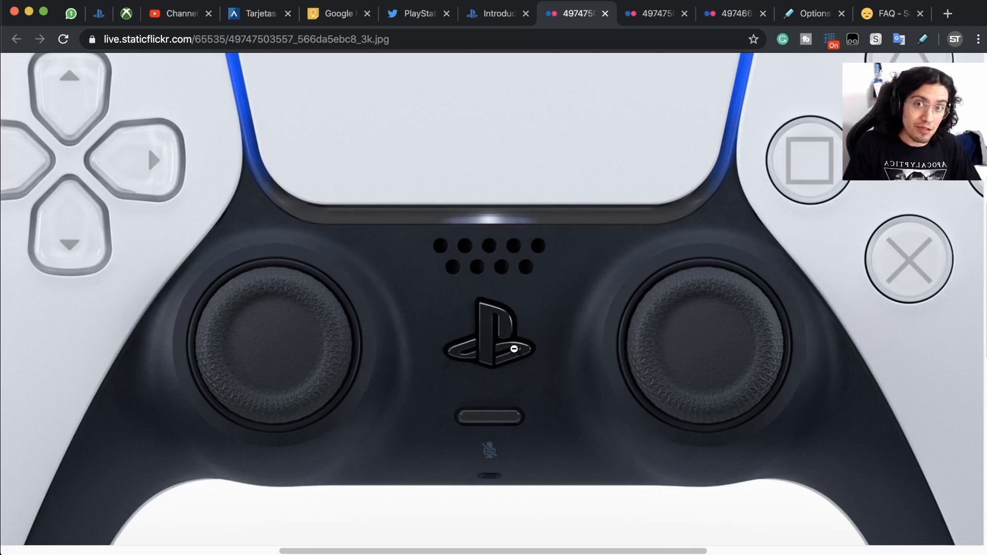
mouse_move(517, 333)
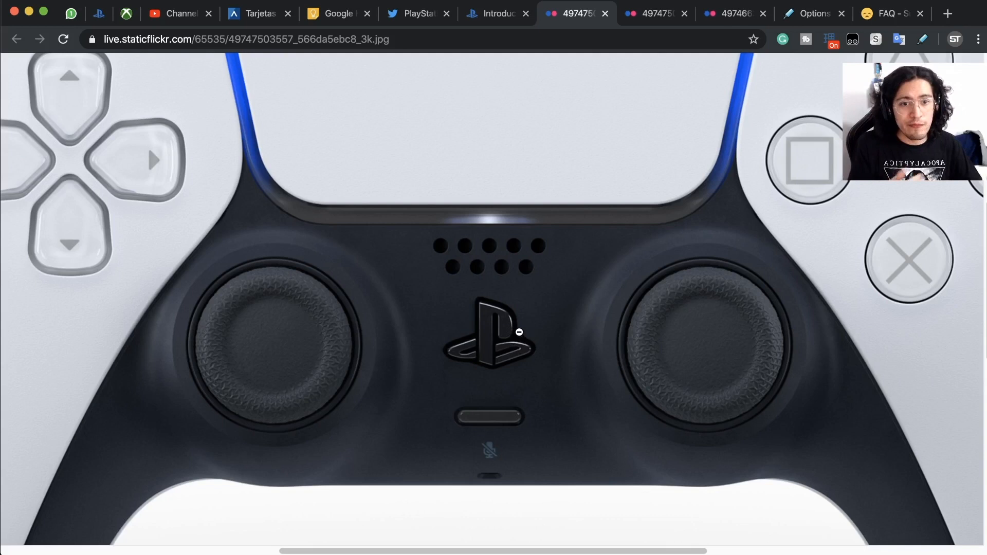
mouse_move(573, 484)
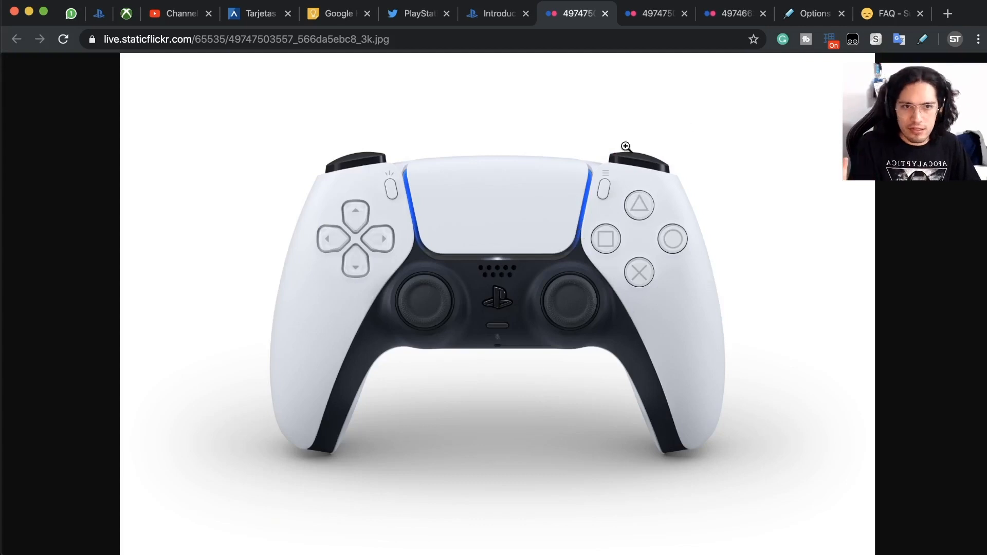
mouse_move(152, 231)
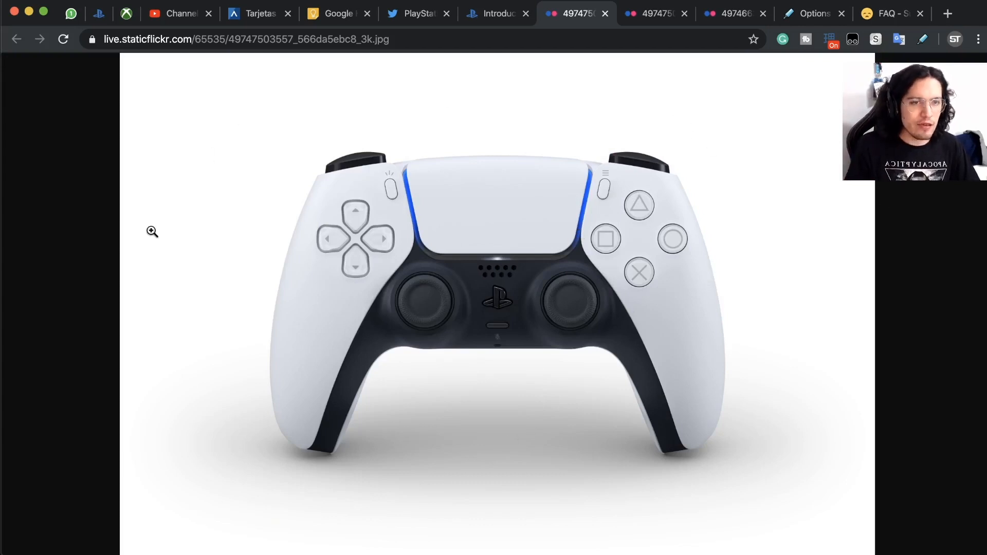
mouse_move(461, 280)
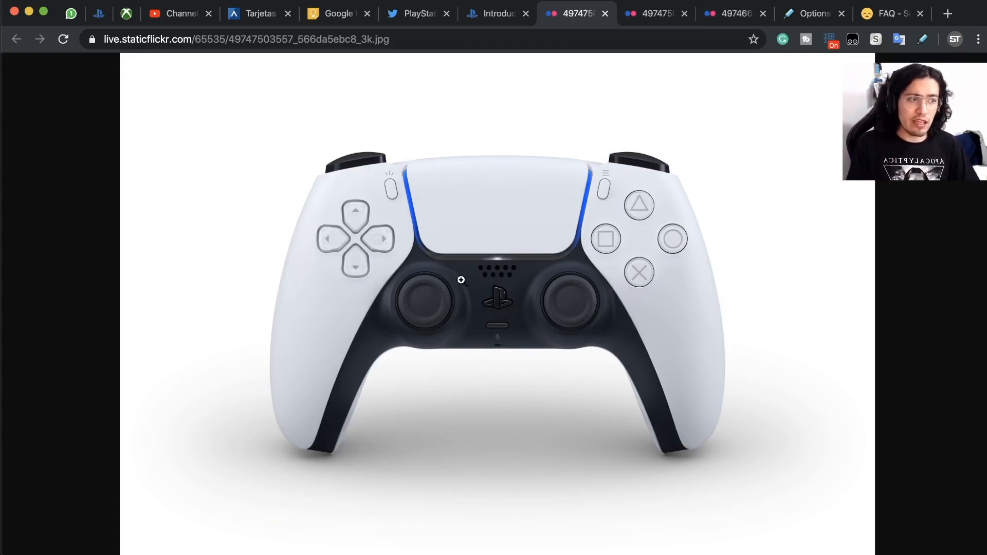
mouse_move(439, 298)
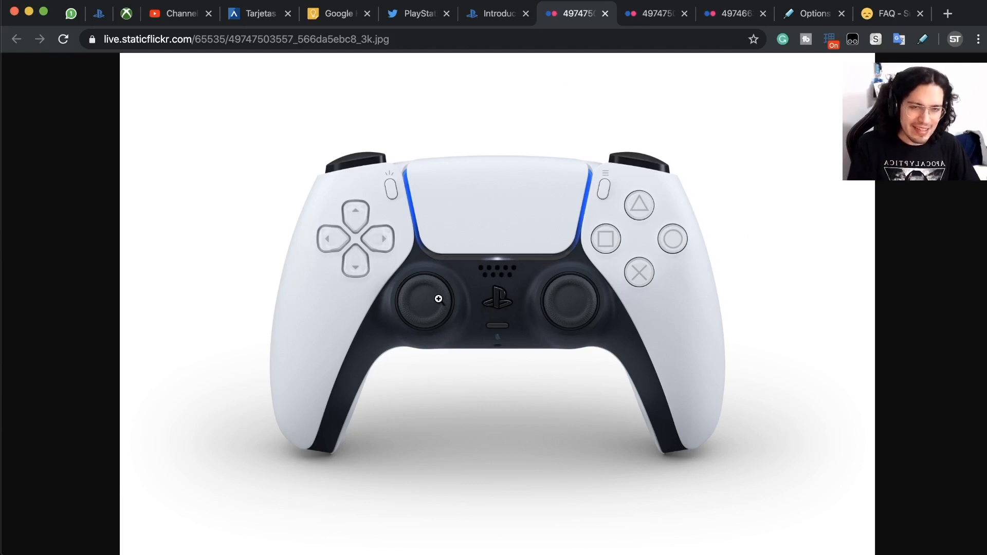
mouse_move(512, 189)
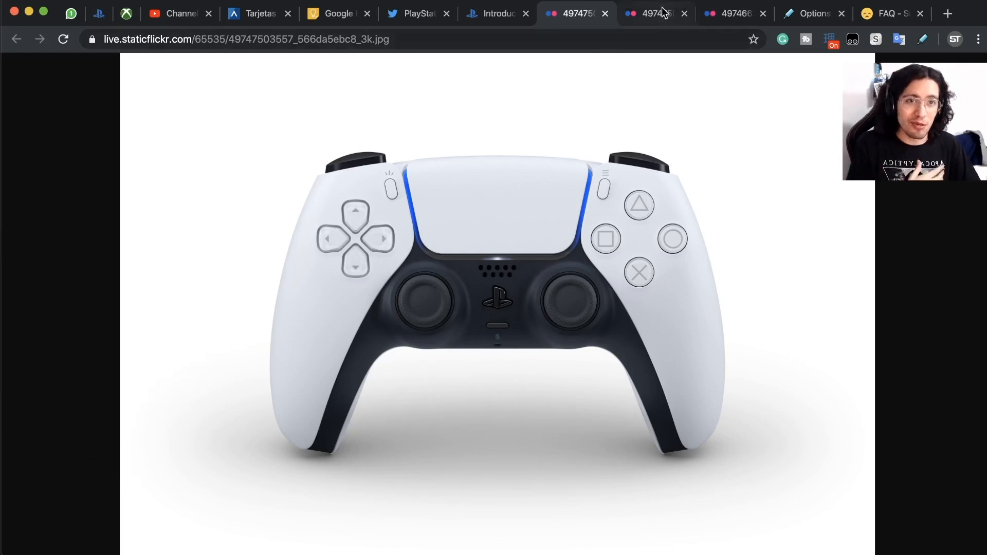
View the angled controller photo, zooming in on its triggers and charging port, then back out
left_click(655, 14)
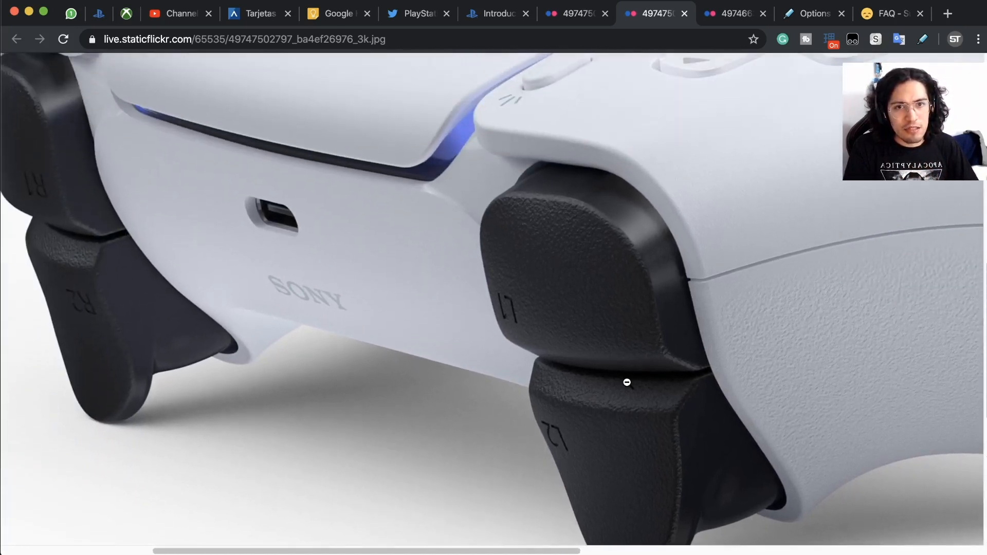
left_click(626, 383)
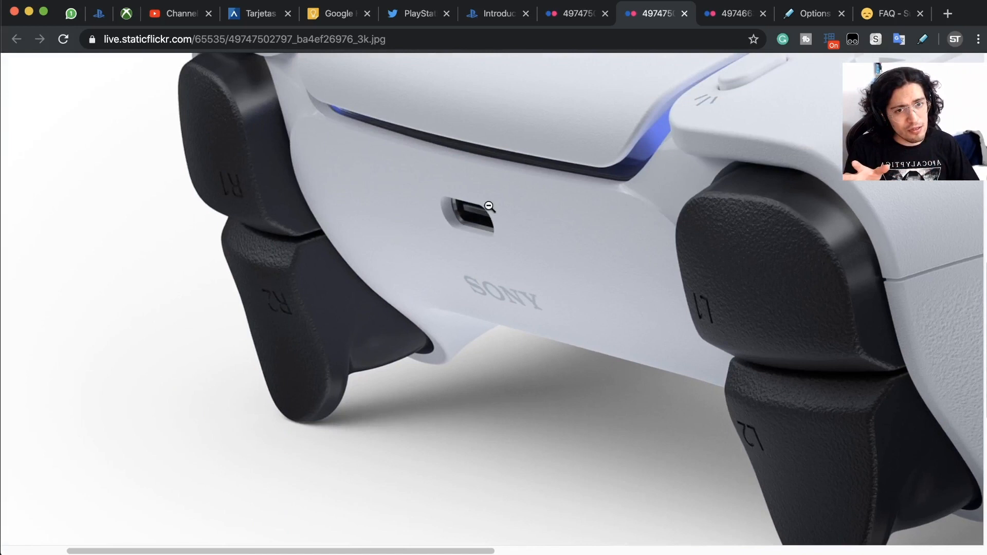
mouse_move(462, 238)
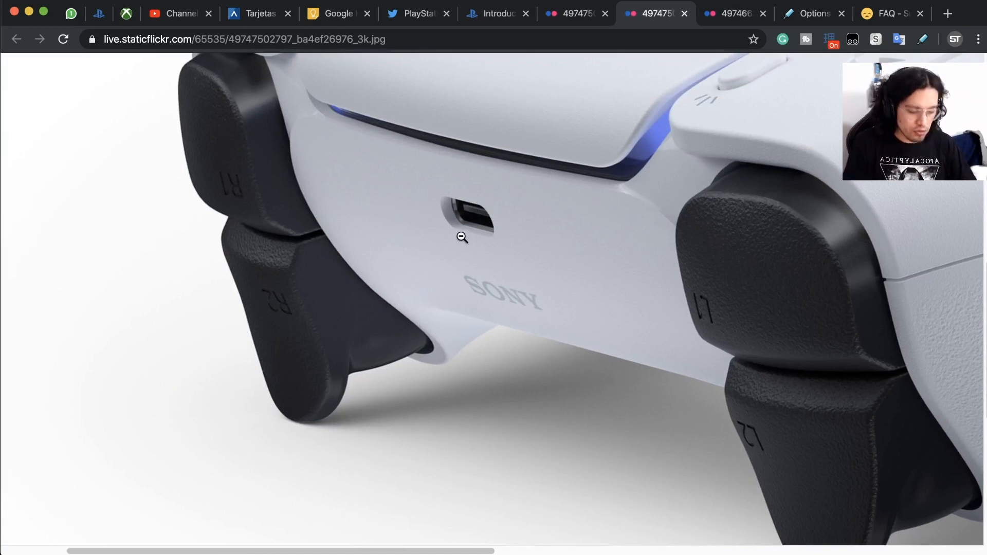
mouse_move(579, 327)
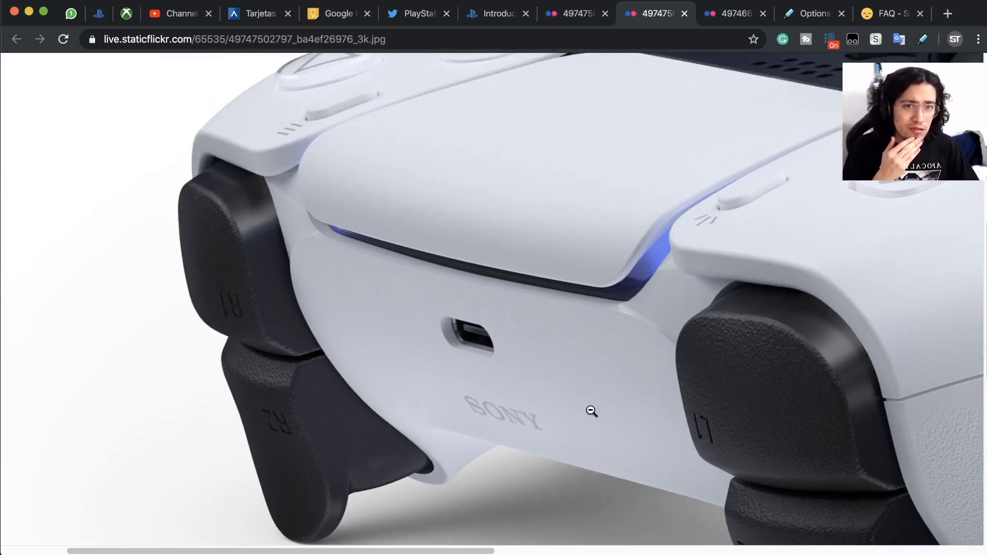
mouse_move(495, 358)
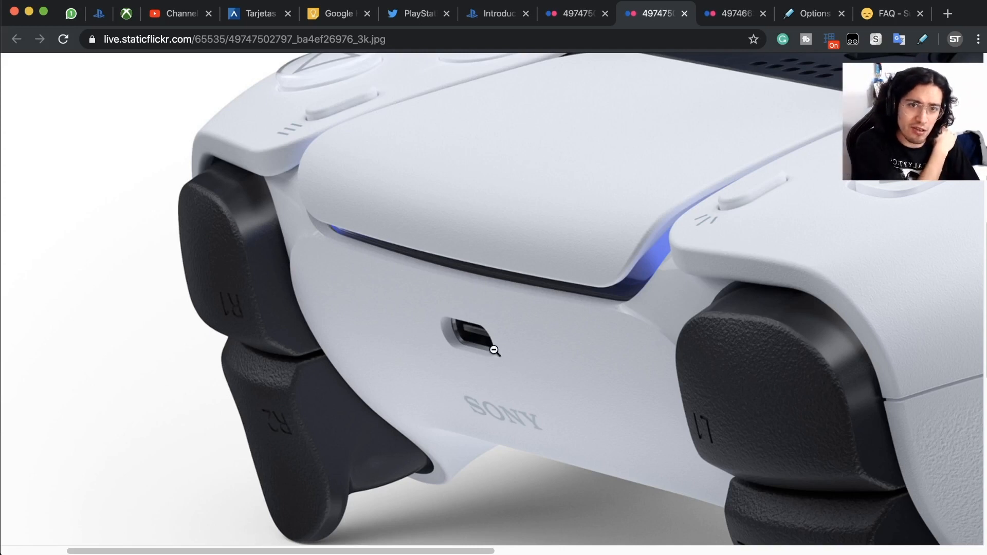
left_click(495, 350)
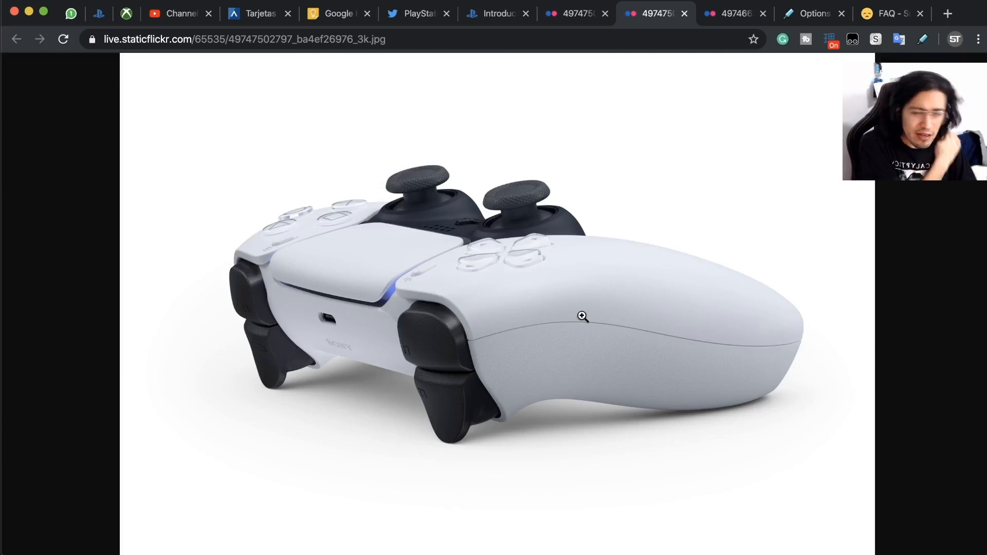
mouse_move(549, 317)
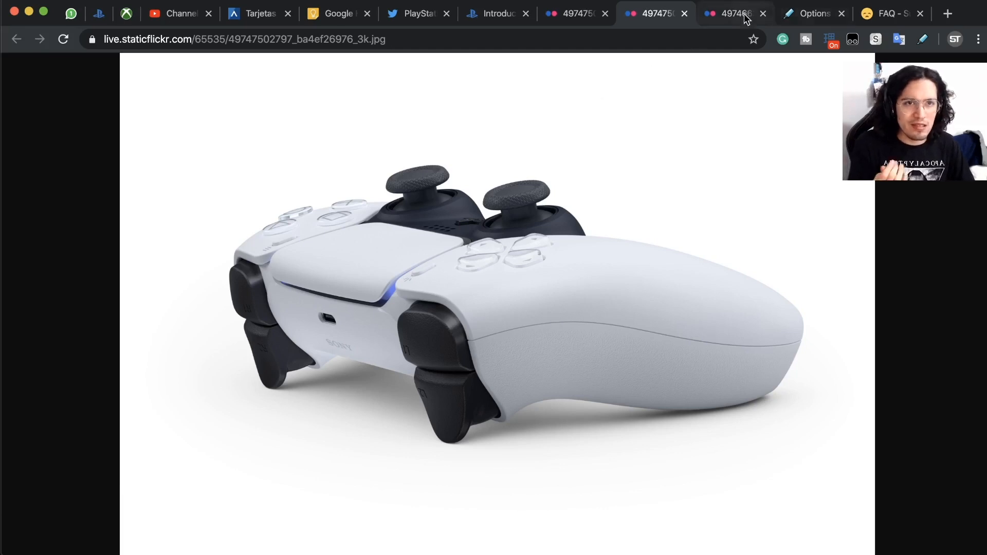
Zoom in on the close-up photo's d-pad and thumbstick, then return to the front-view photo
left_click(733, 13)
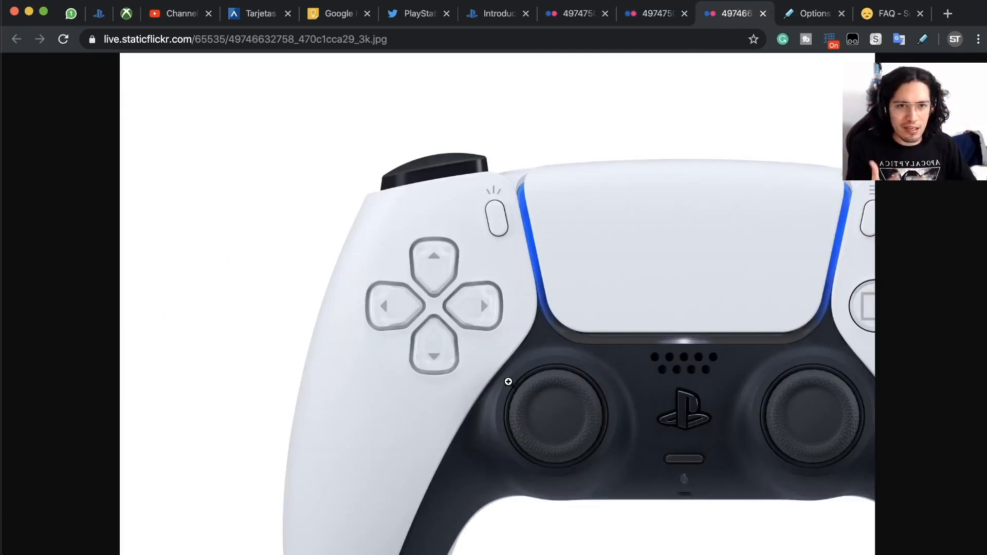
left_click(508, 383)
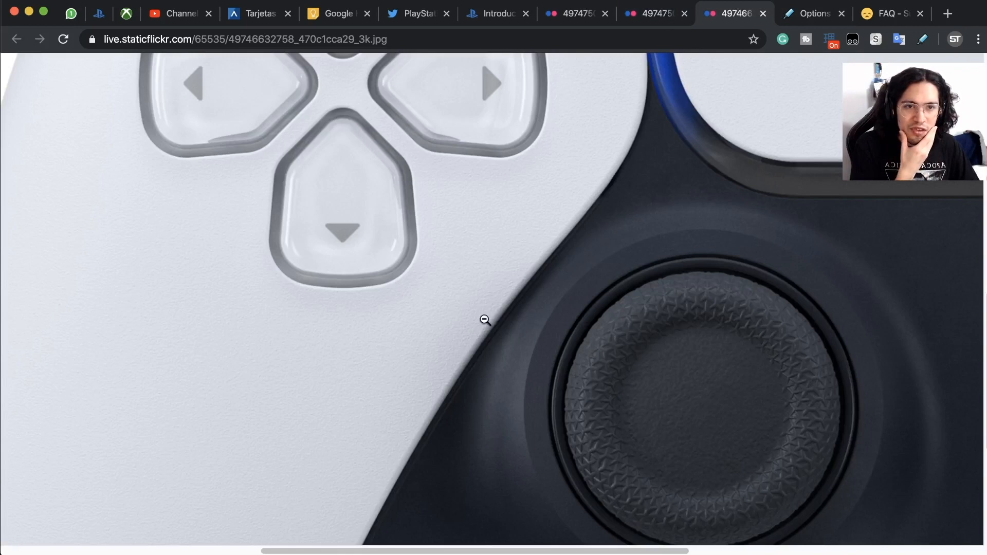
left_click(484, 320)
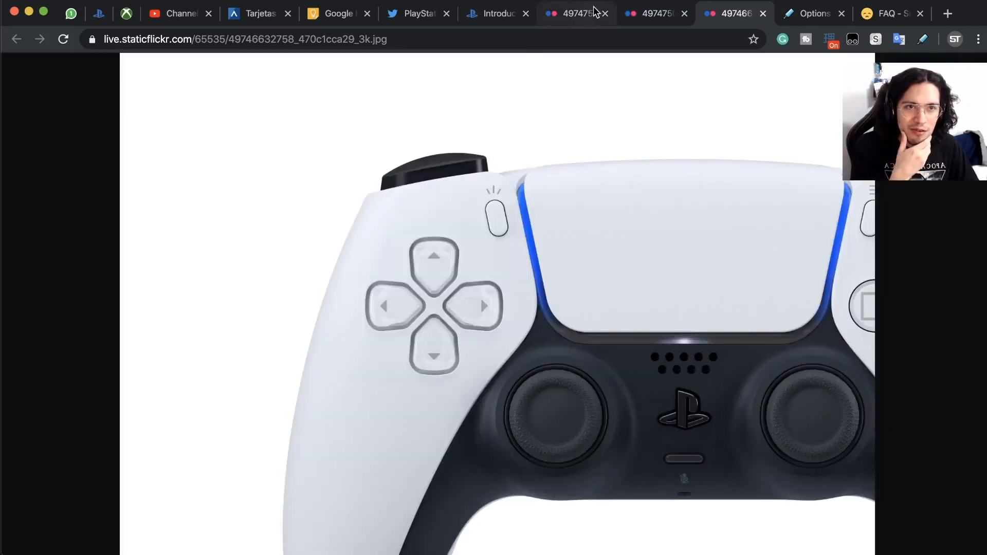
left_click(573, 13)
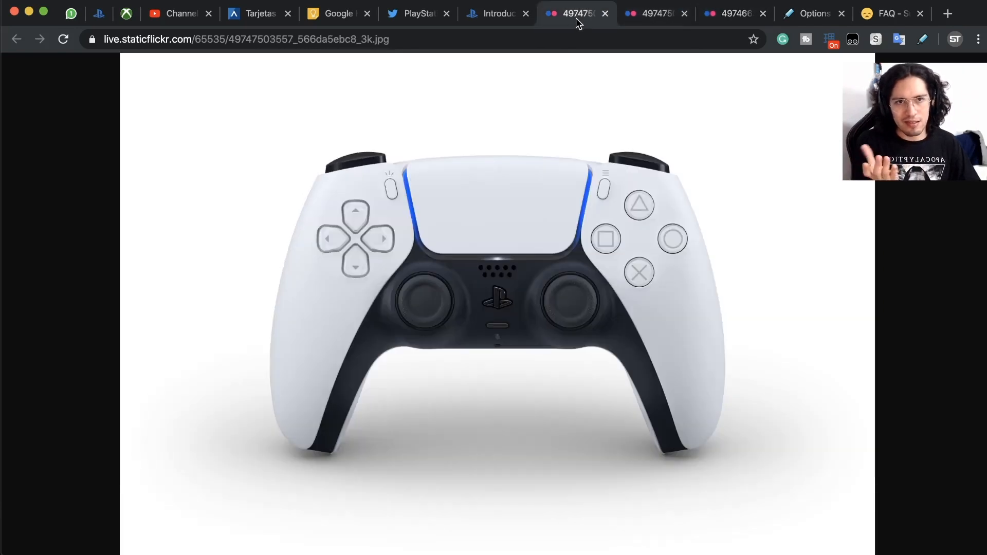
mouse_move(617, 200)
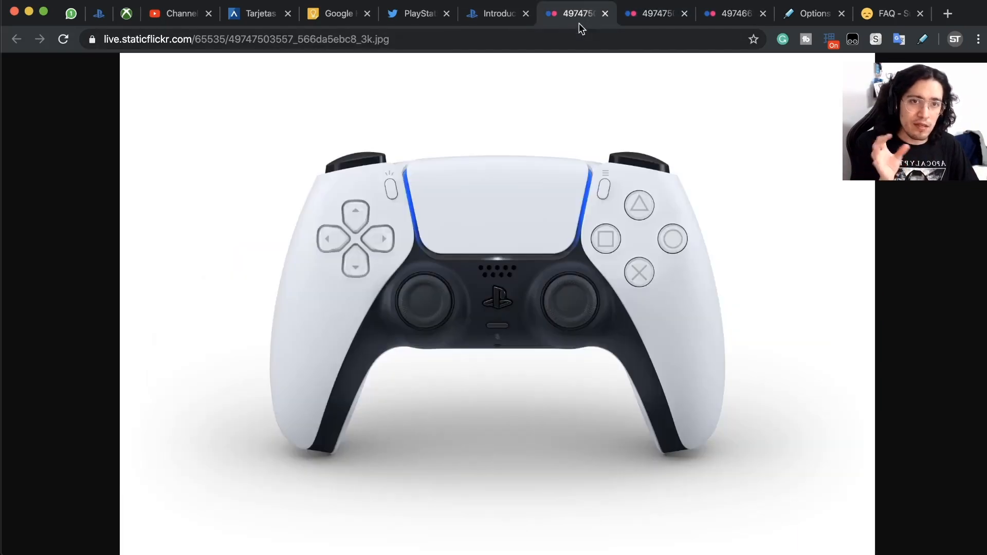
Return to the DualSense article and read down to the closing Jim Ryan quote and trademark note
left_click(497, 13)
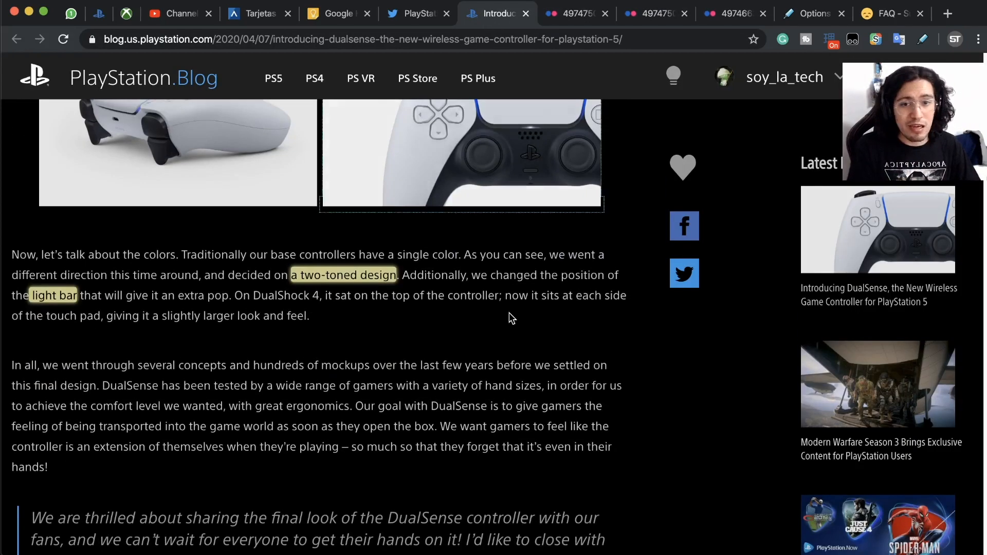
scroll("down", 3)
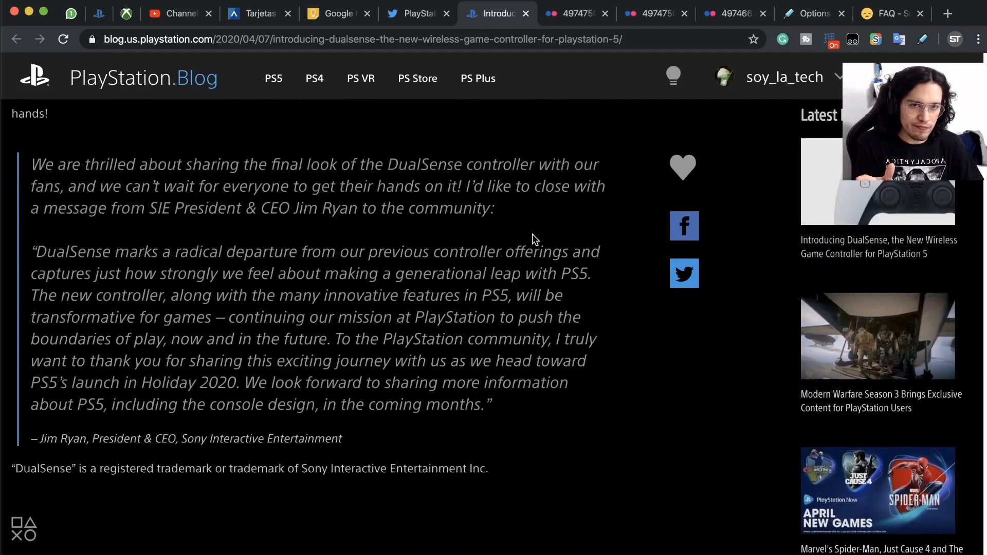
scroll("up", 3)
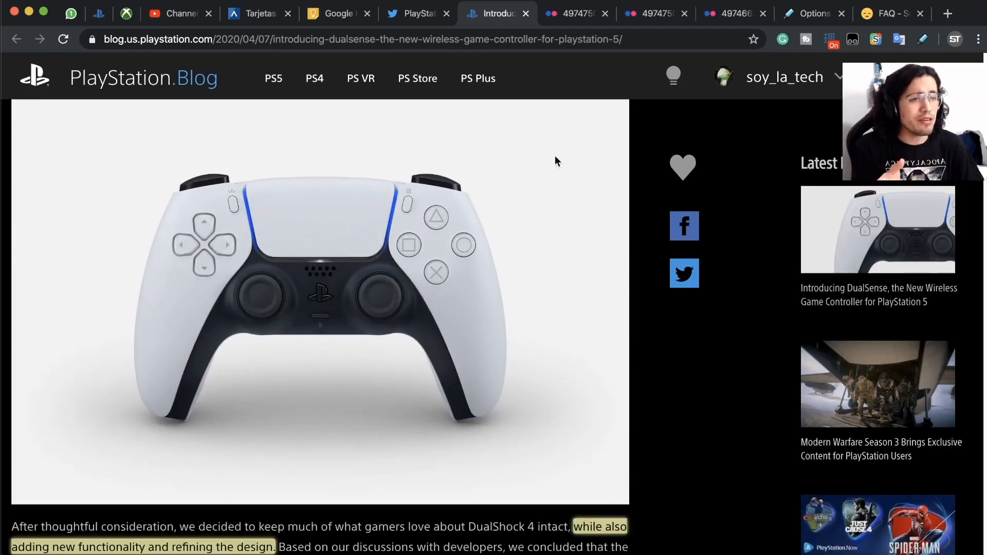
mouse_move(502, 245)
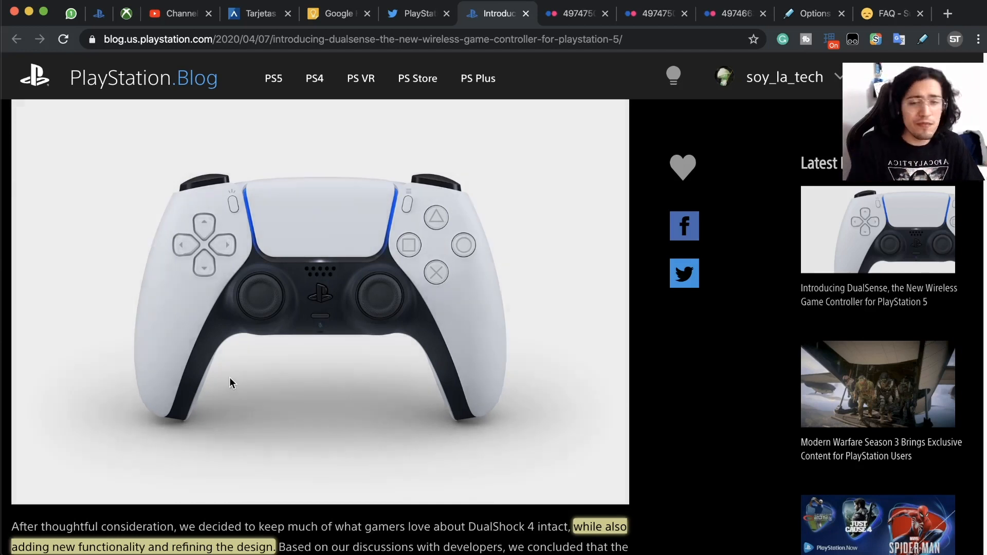
mouse_move(227, 408)
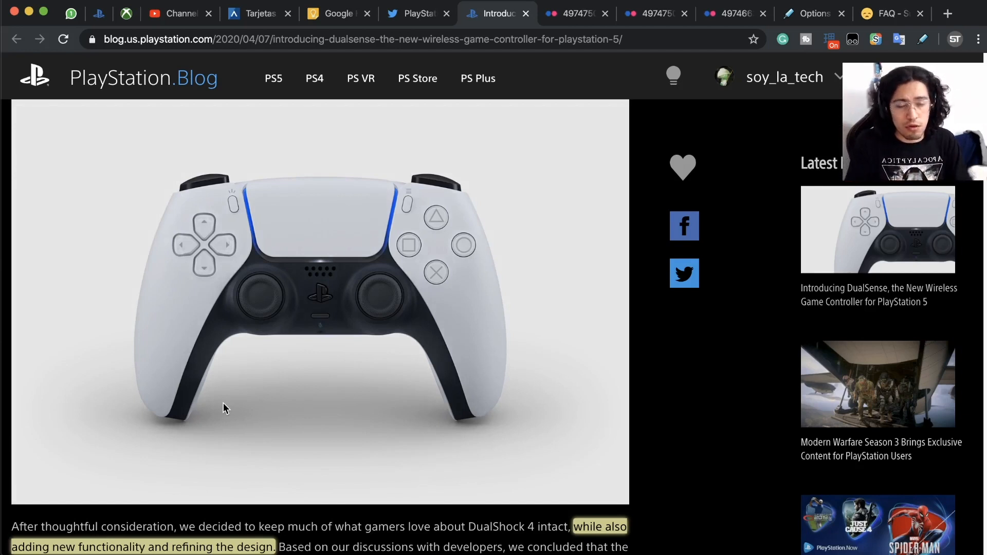
mouse_move(614, 235)
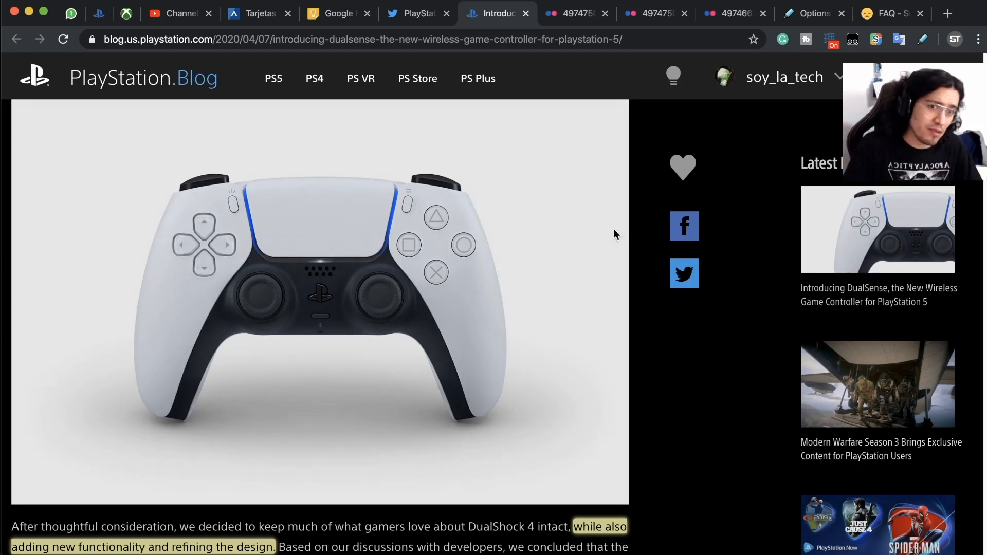
scroll("down", 3)
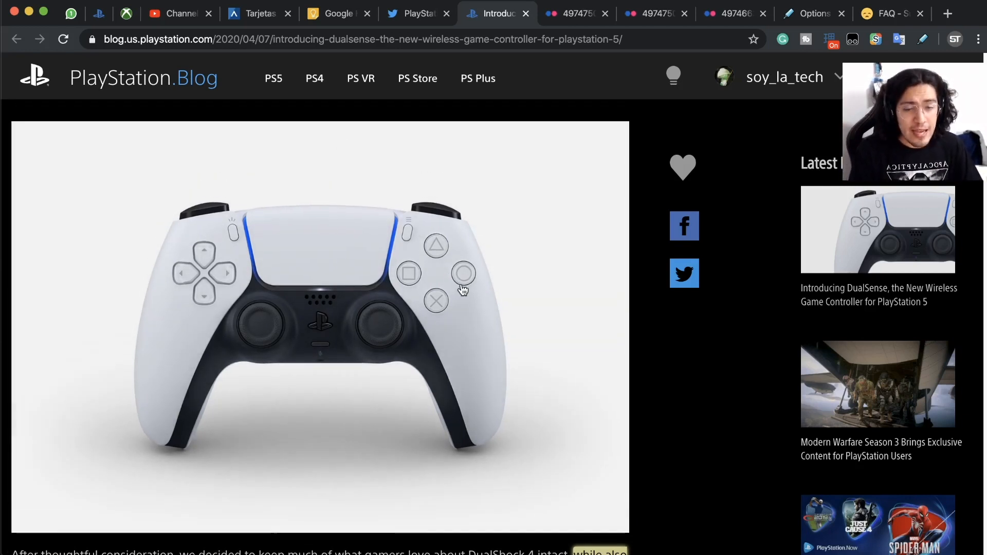
mouse_move(469, 326)
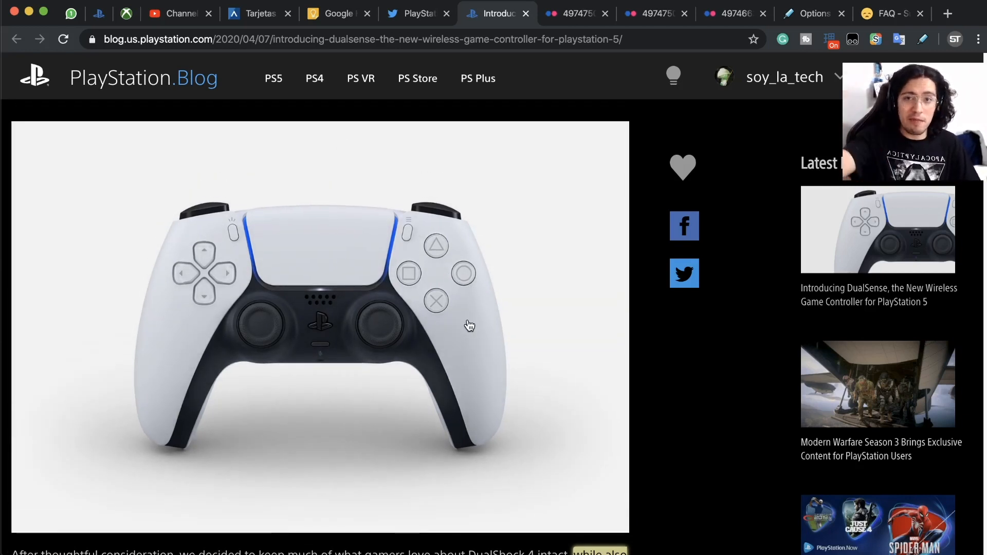
mouse_move(457, 318)
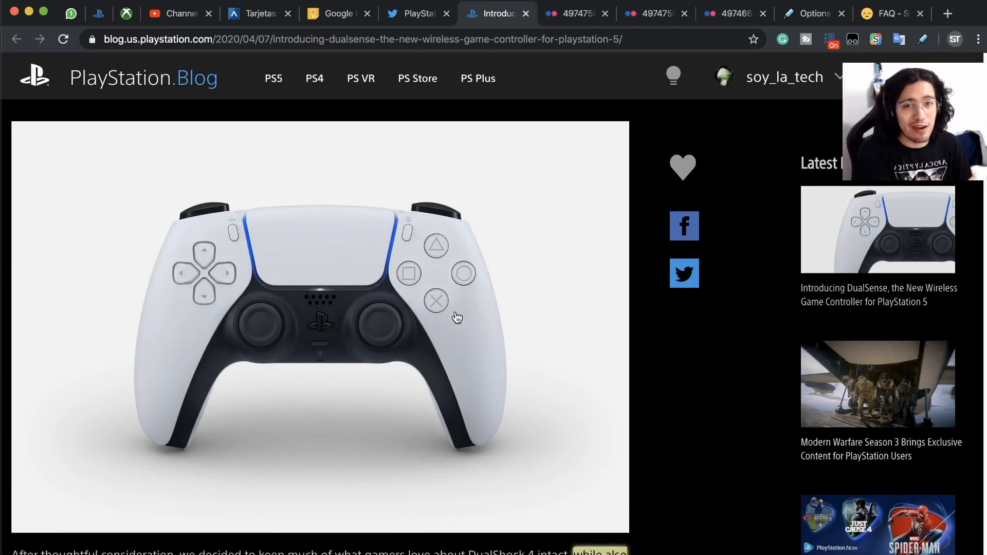
scroll("down", 3)
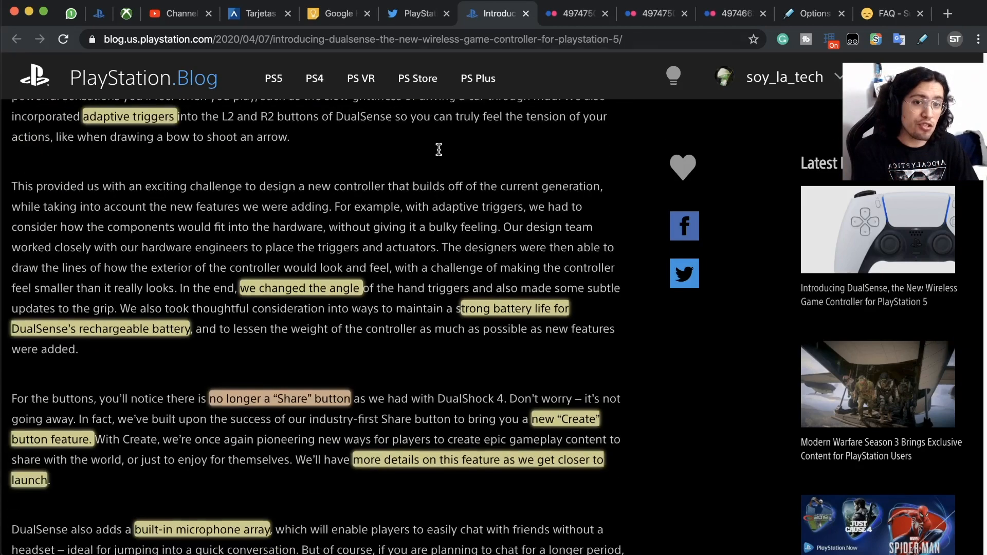
scroll("down", 3)
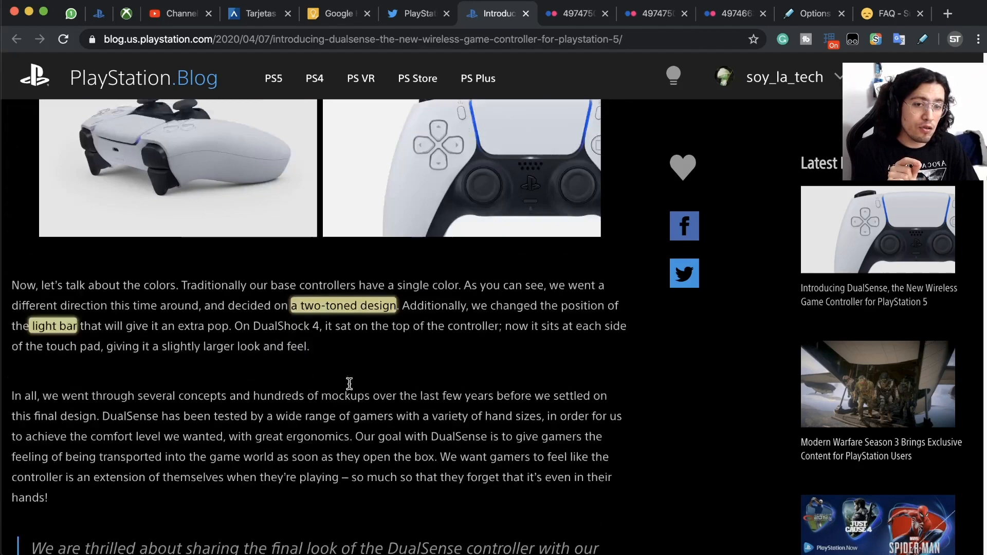
scroll("down", 3)
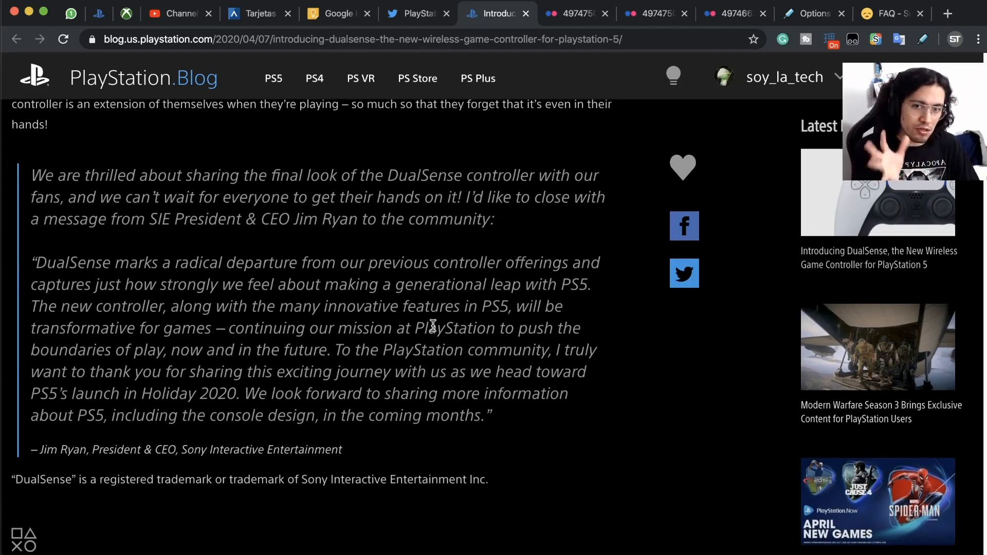
mouse_move(189, 377)
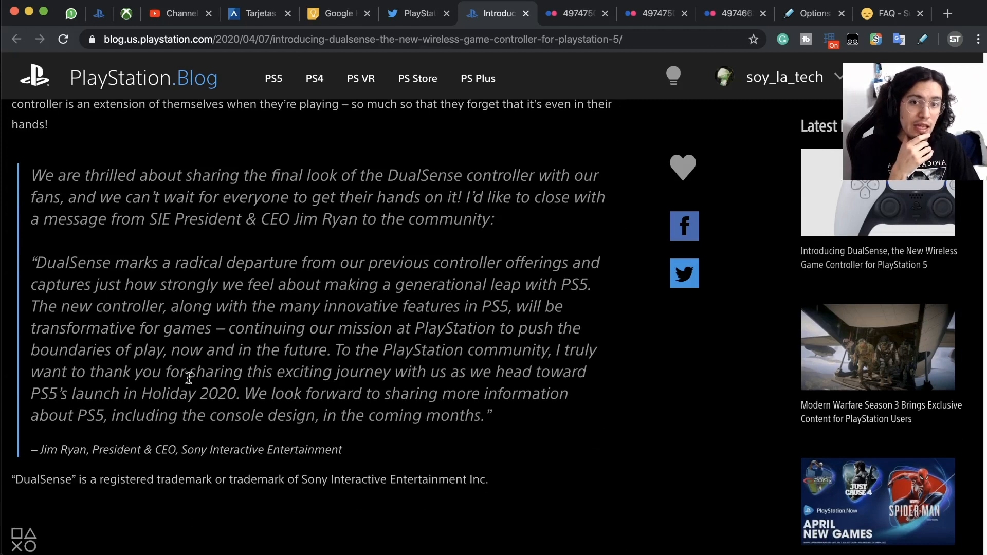
double_click(190, 393)
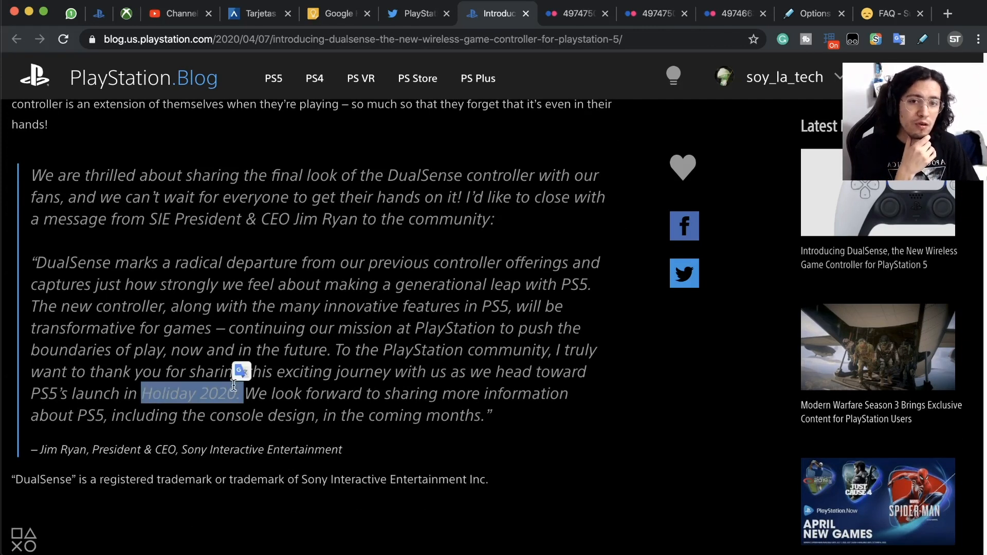
left_click(238, 415)
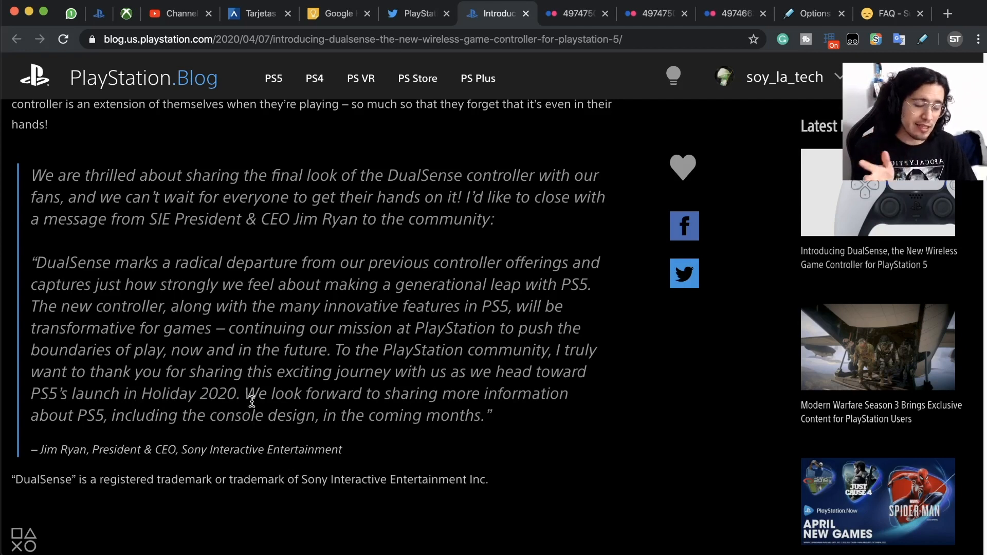
mouse_move(241, 419)
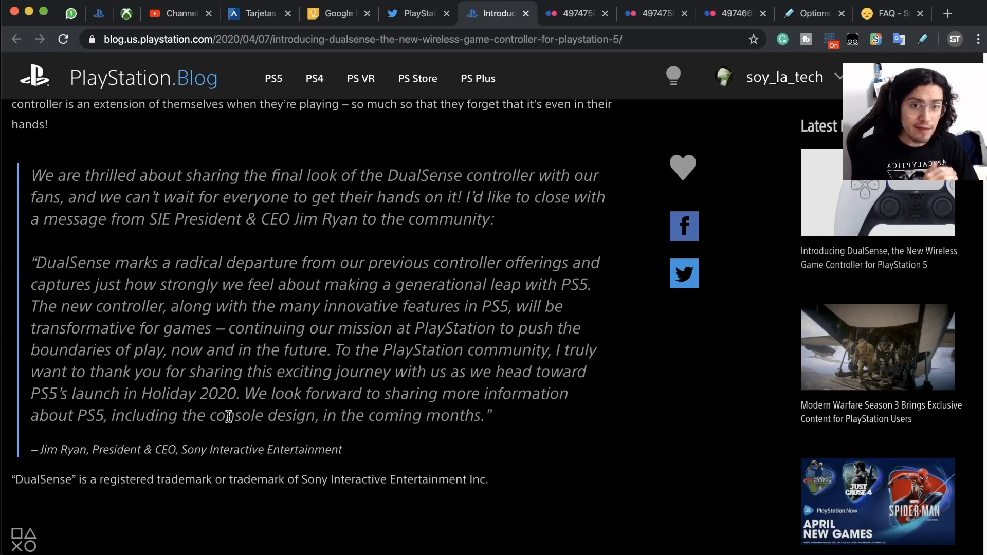
Scroll back up to the two side-by-side controller photos and the colours paragraph
scroll("up", 3)
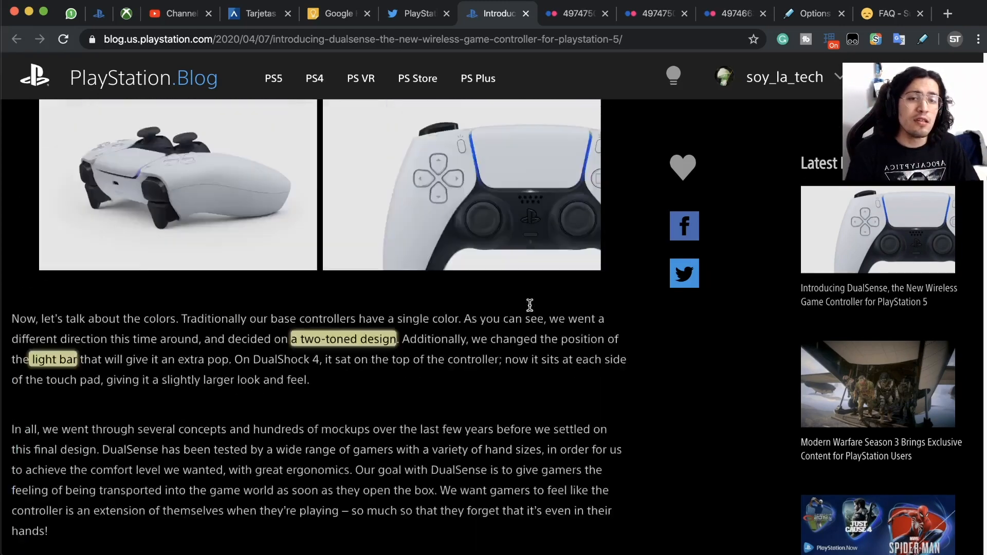
scroll("up", 3)
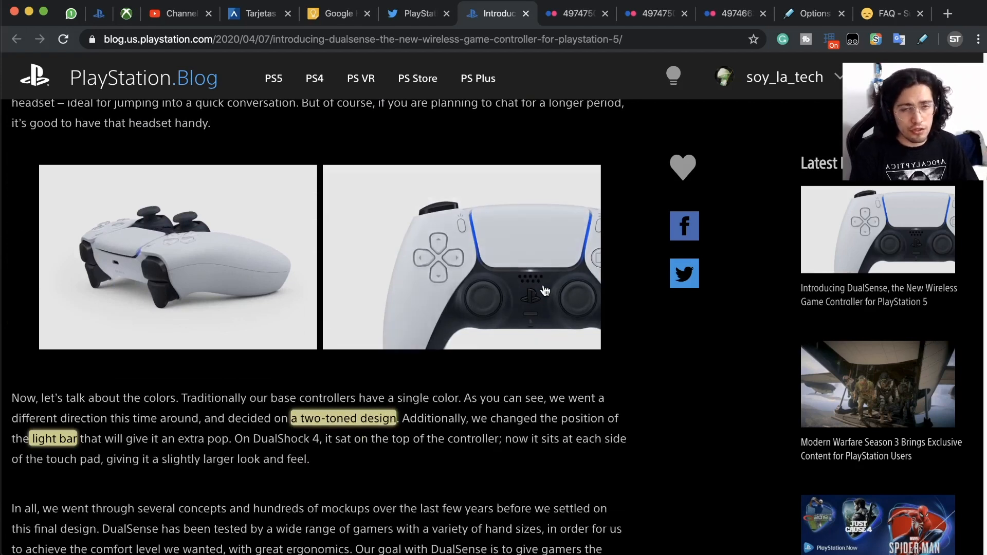
mouse_move(465, 501)
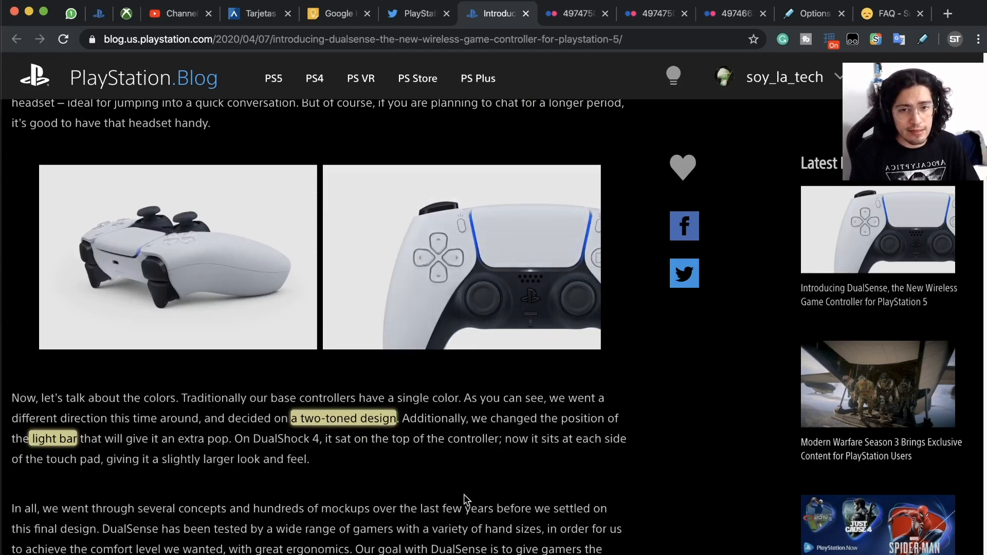
mouse_move(463, 462)
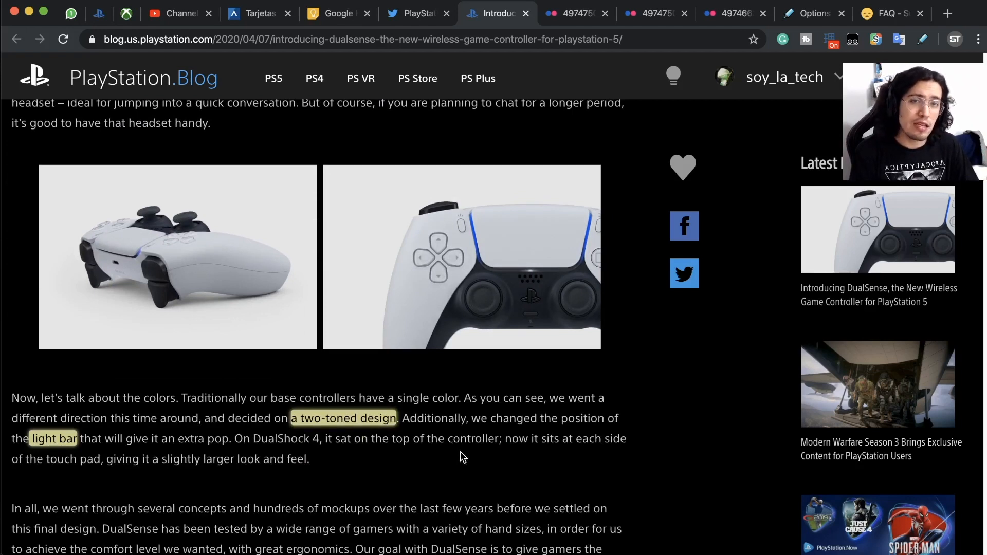
mouse_move(458, 453)
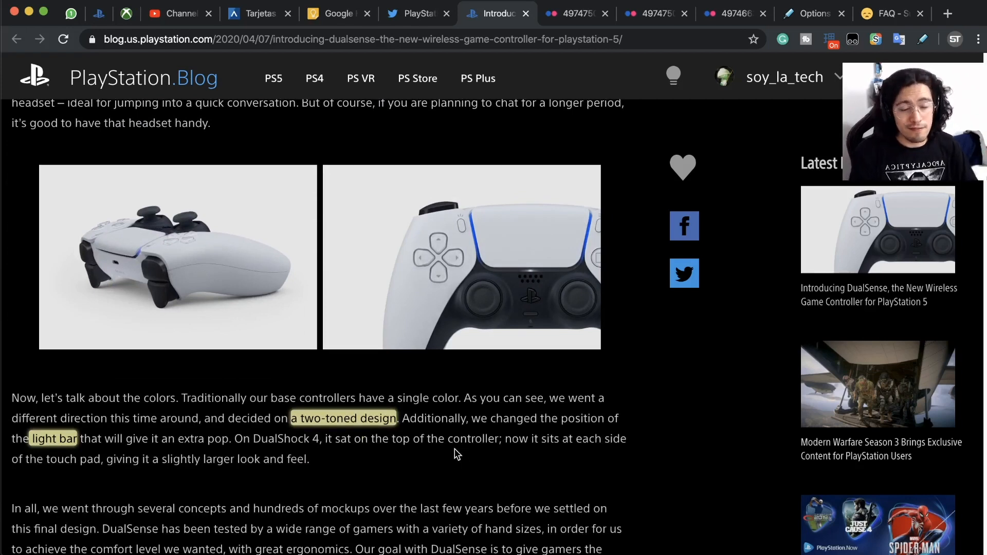